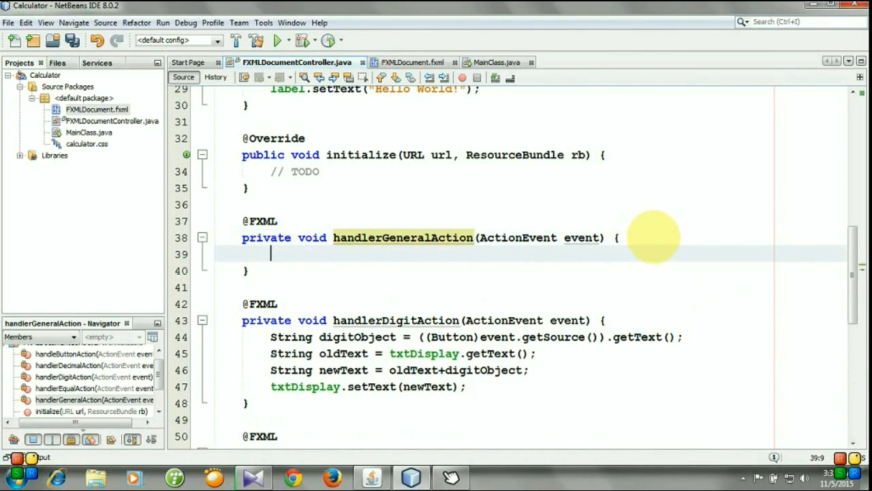
Declare String generalOperationObject assigned from a (Button) cast of the event source.
type("String")
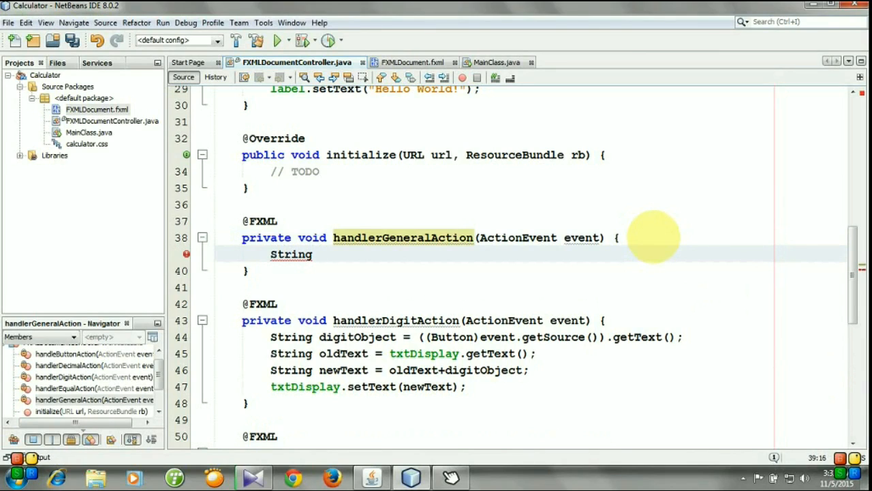
type("genera")
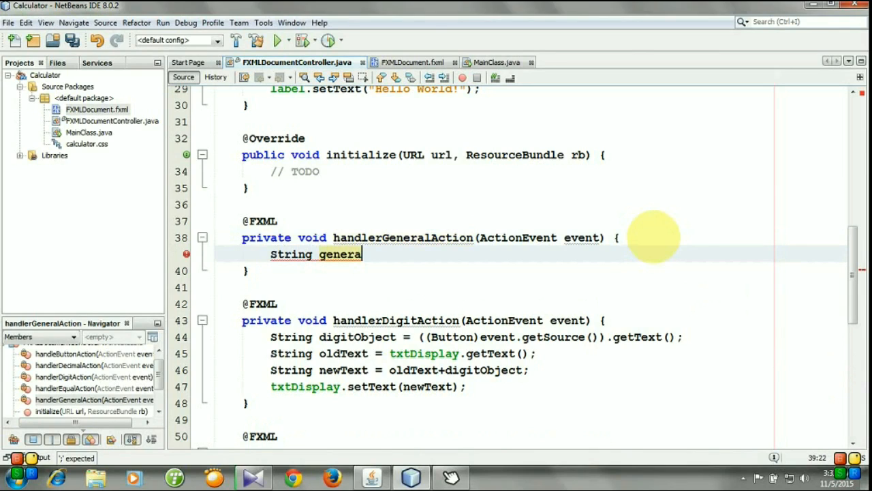
type("l")
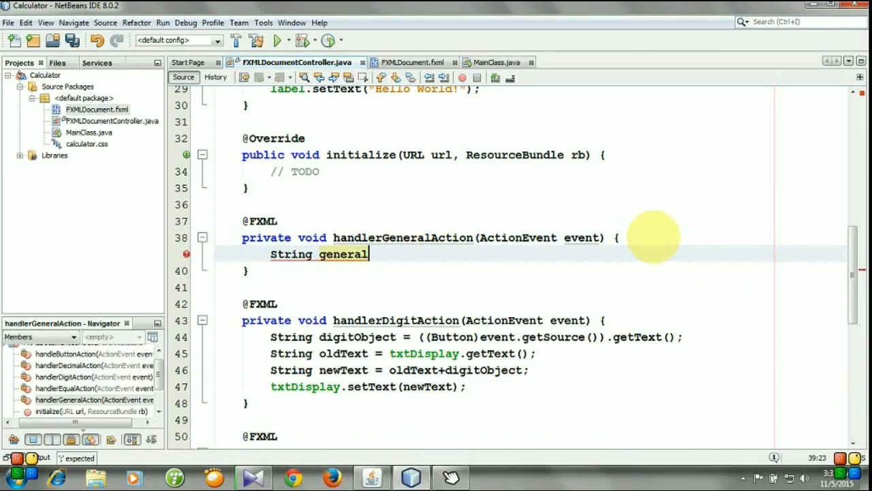
type("Operatio")
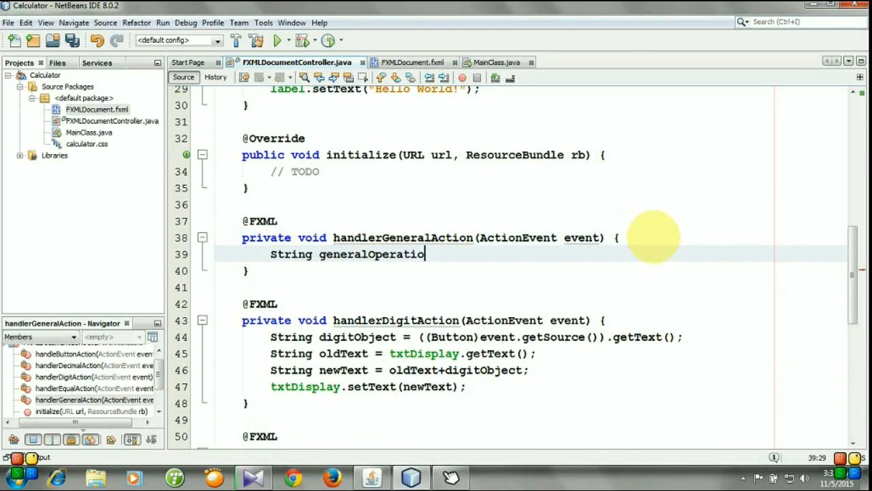
type("nObject =")
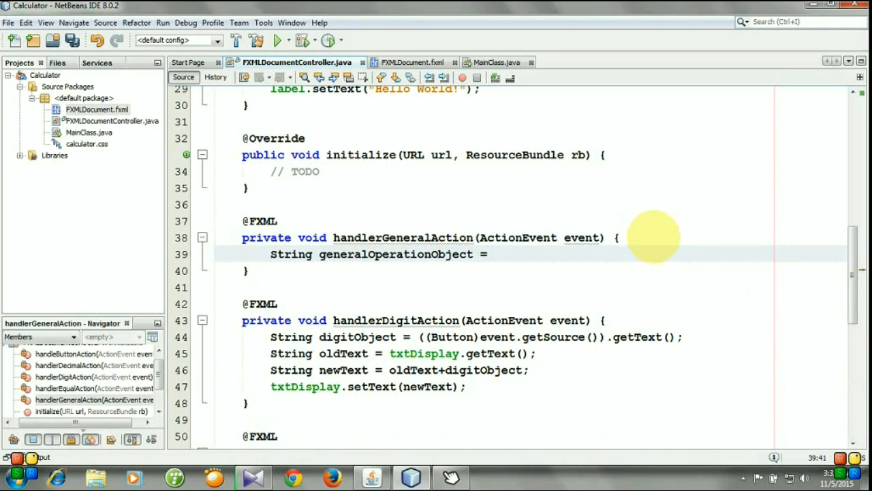
type("()")
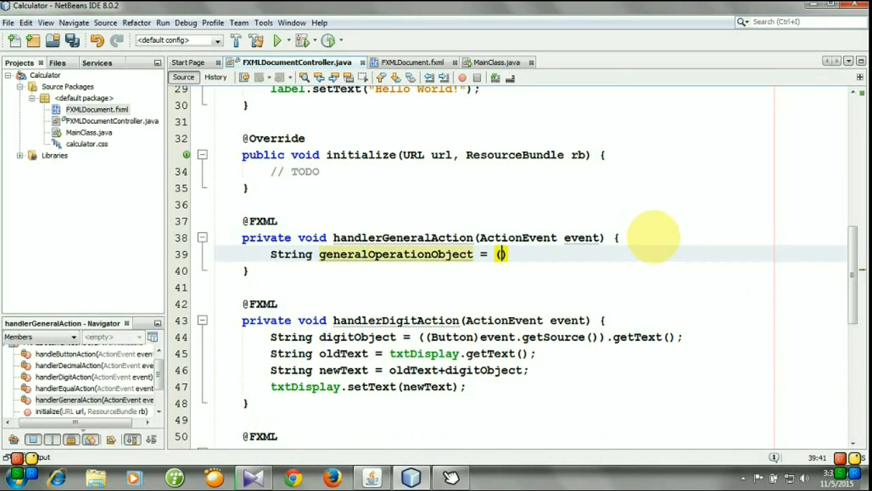
type("but")
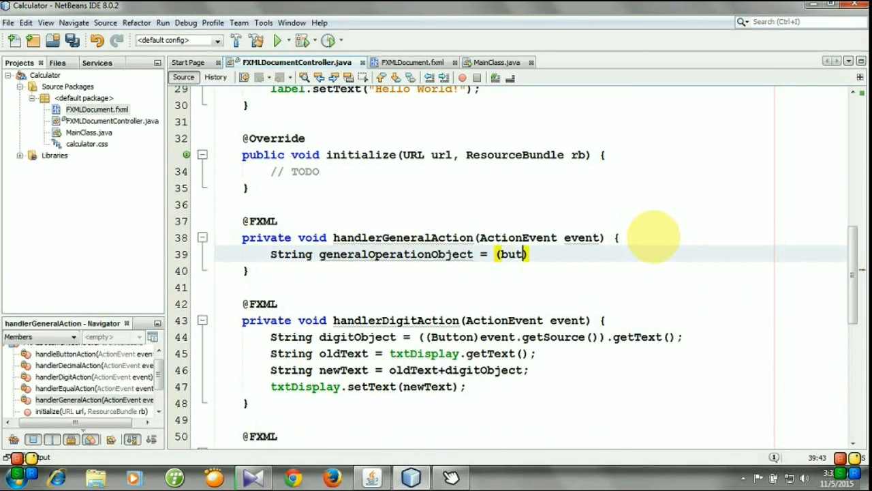
type("ton)")
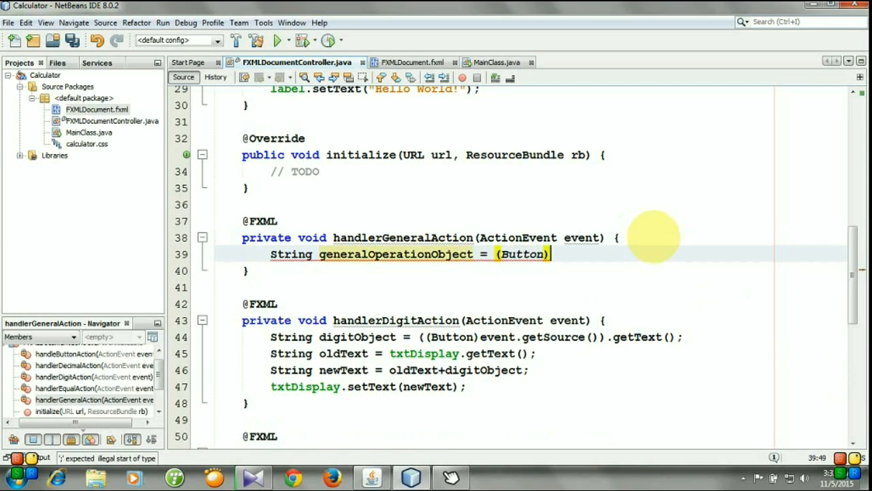
Complete the assignment as ((Button)event.getSource()).getText(); via code completion.
type("eve")
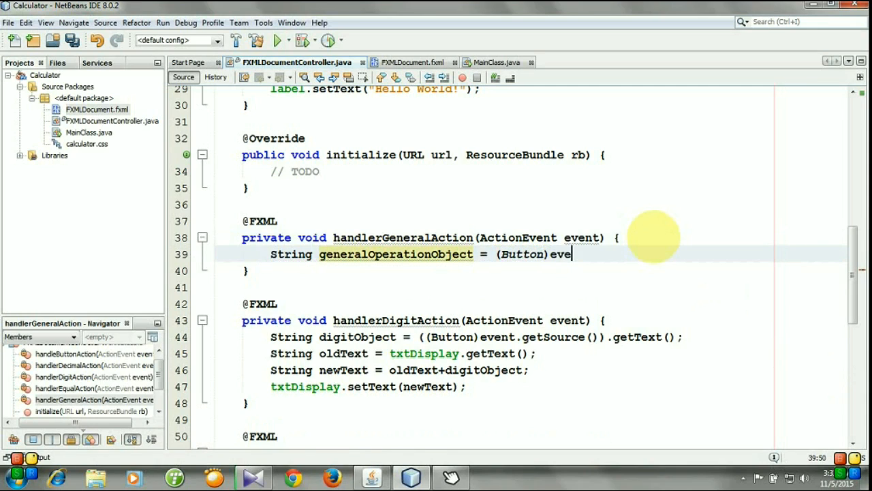
type(".getSource()")
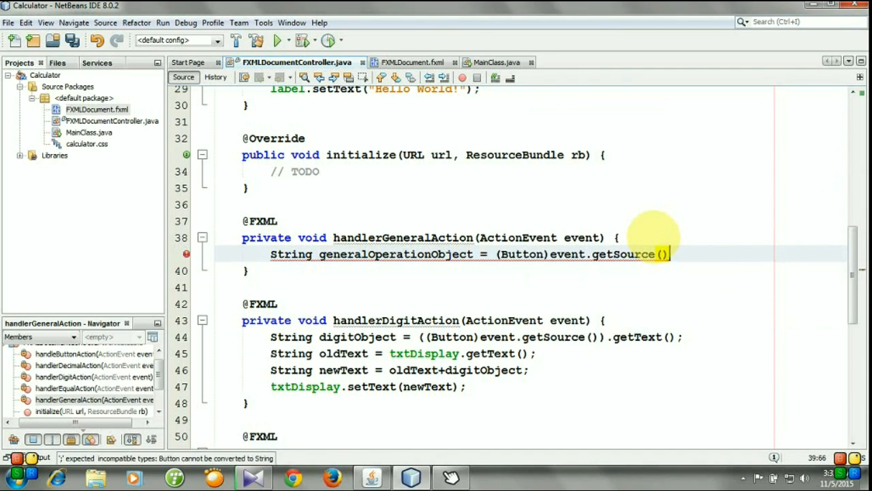
type(";")
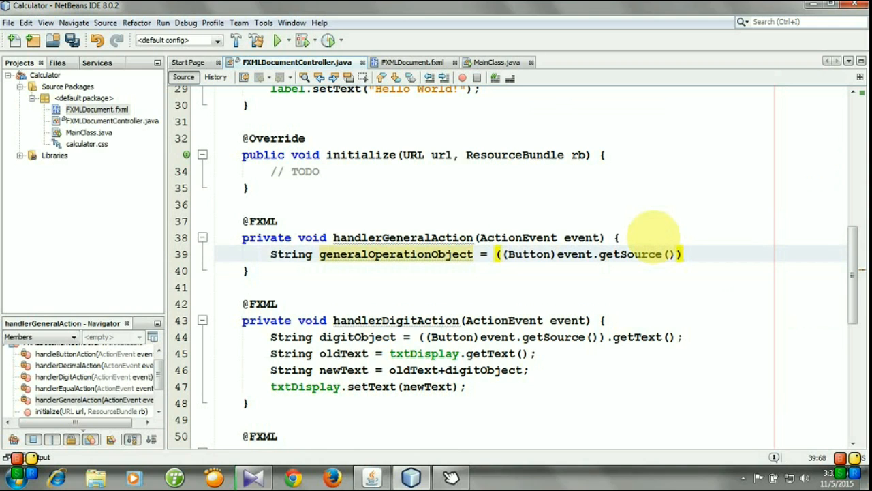
type(".getc")
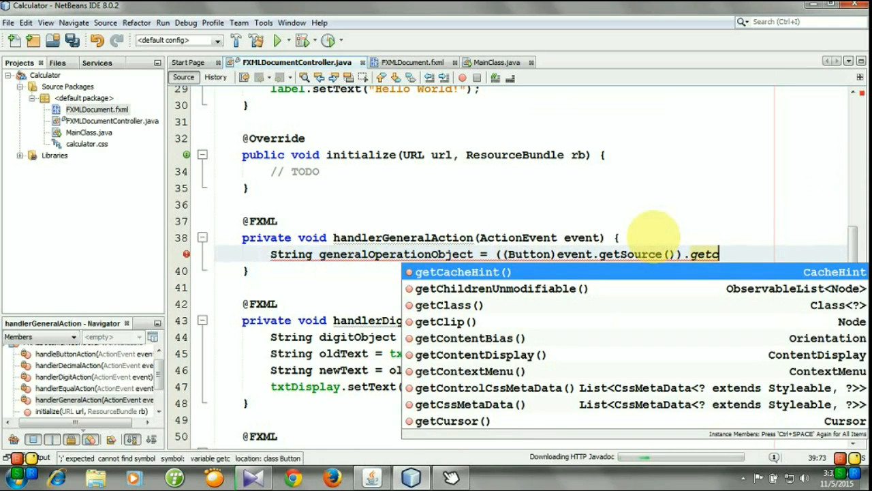
type("r")
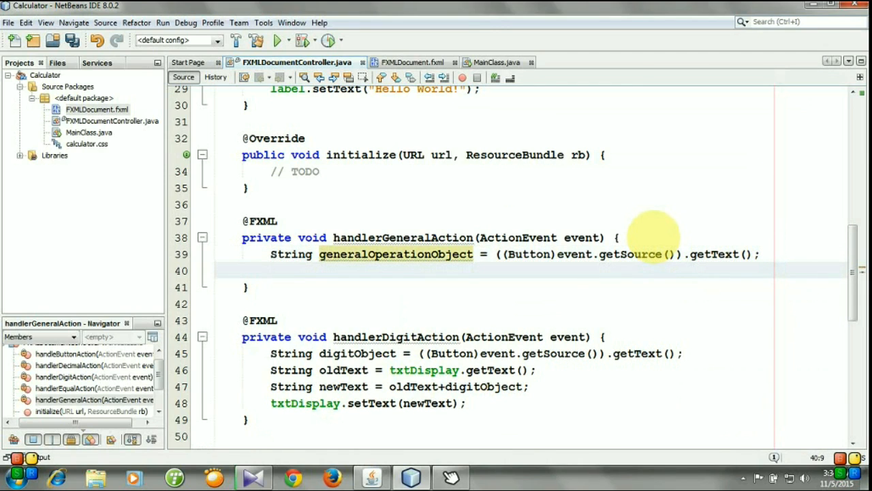
Fix the swic typo, write switch(generalOperationObject){ and begin its first case.
type("swic")
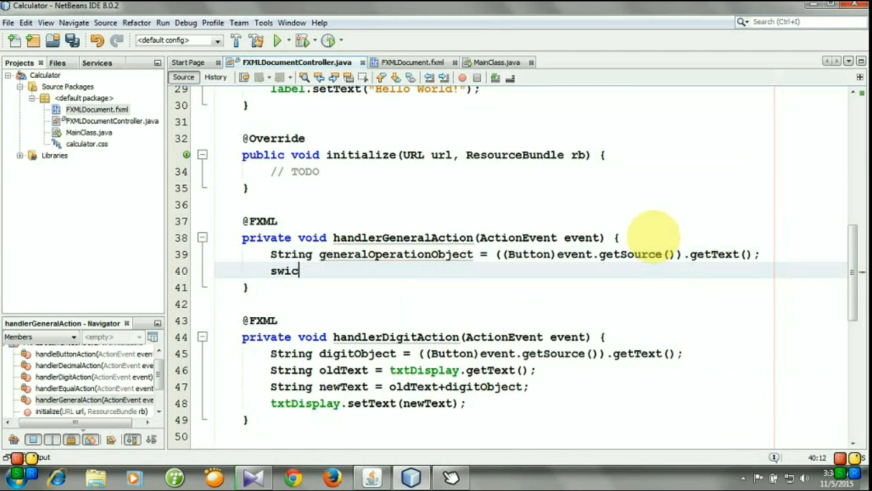
key("BackSpace")
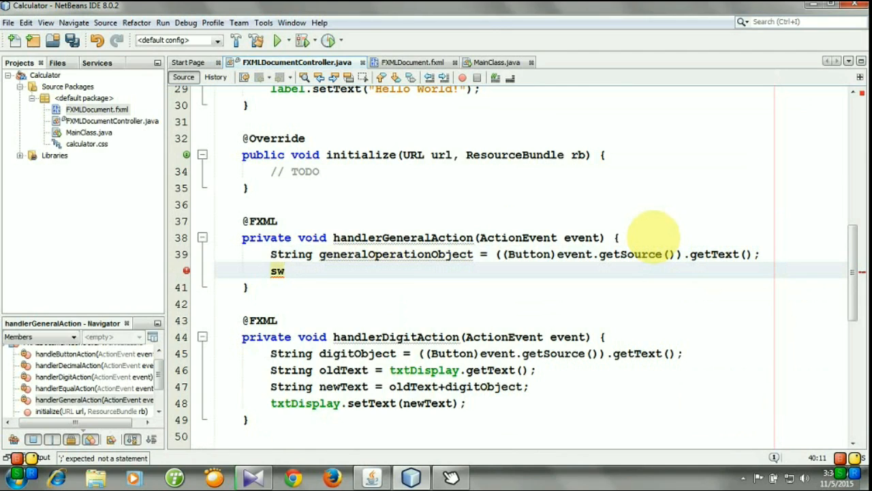
key("backspace")
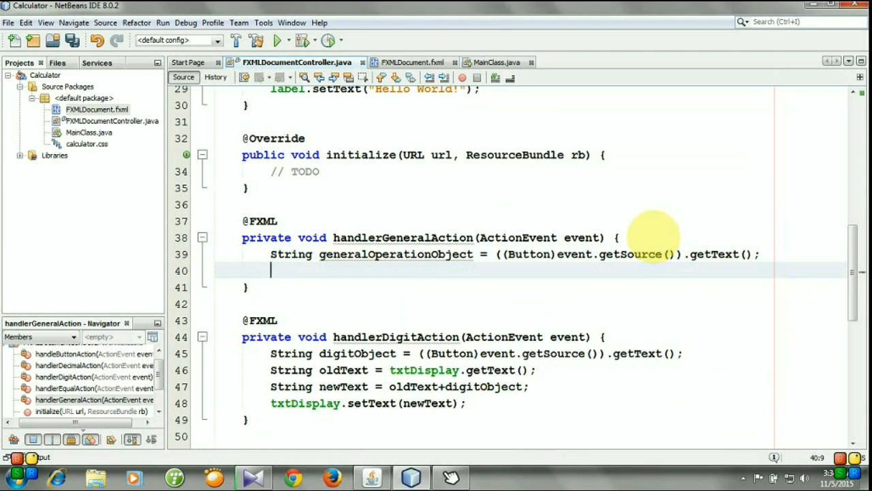
type("switch(")
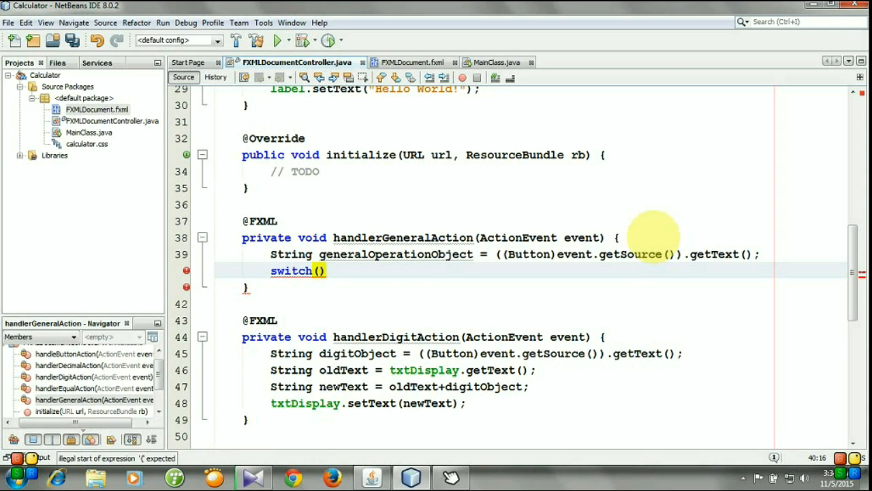
type("generalOperationObject")
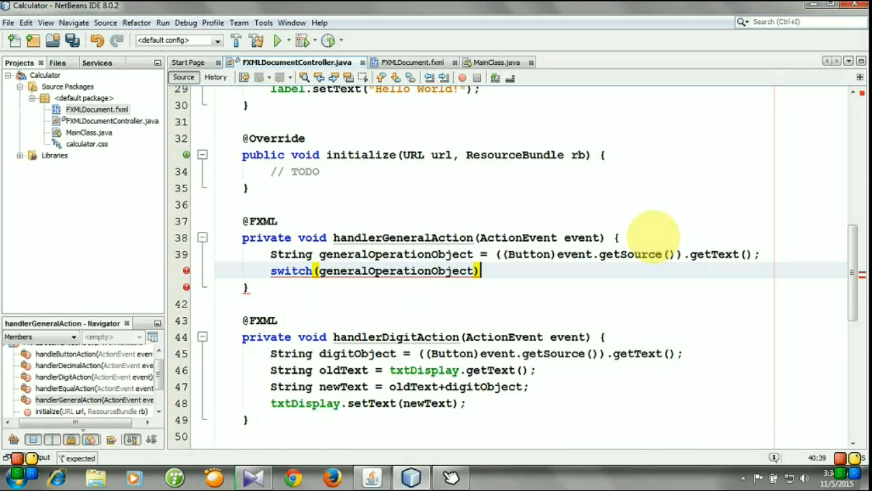
type("{")
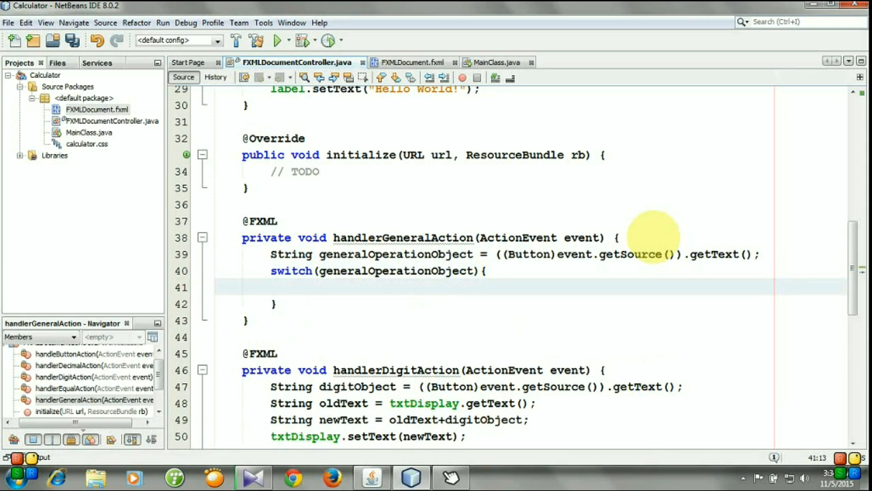
type("case")
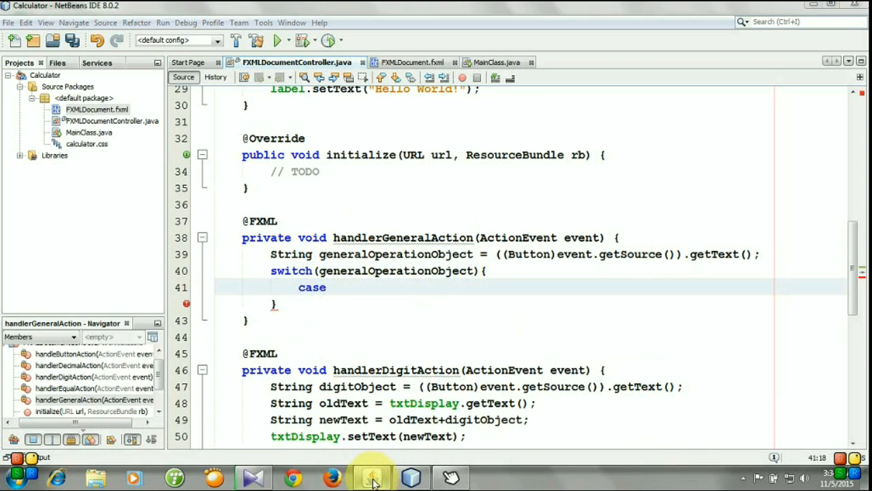
left_click(372, 477)
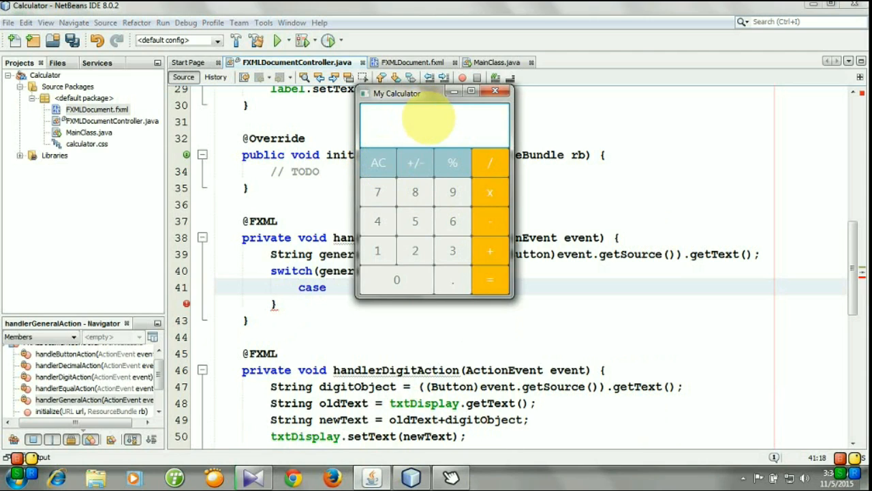
mouse_move(380, 164)
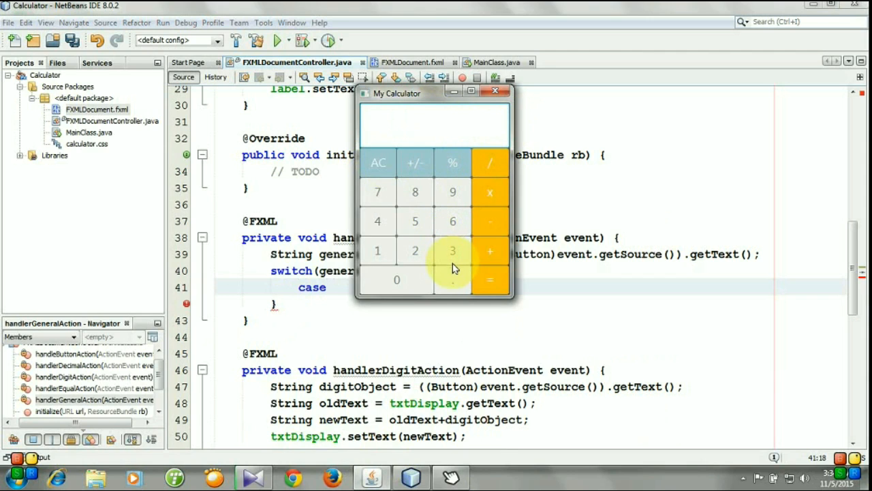
mouse_move(416, 243)
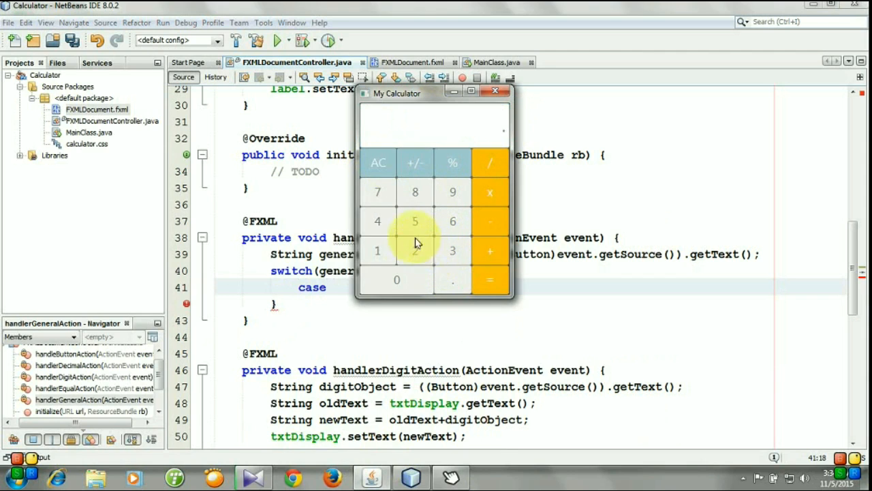
mouse_move(457, 282)
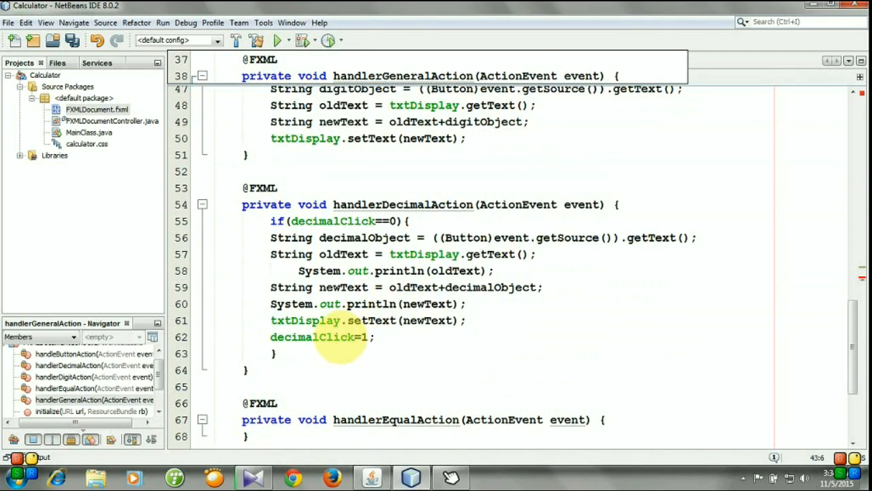
left_click(338, 337)
type("case")
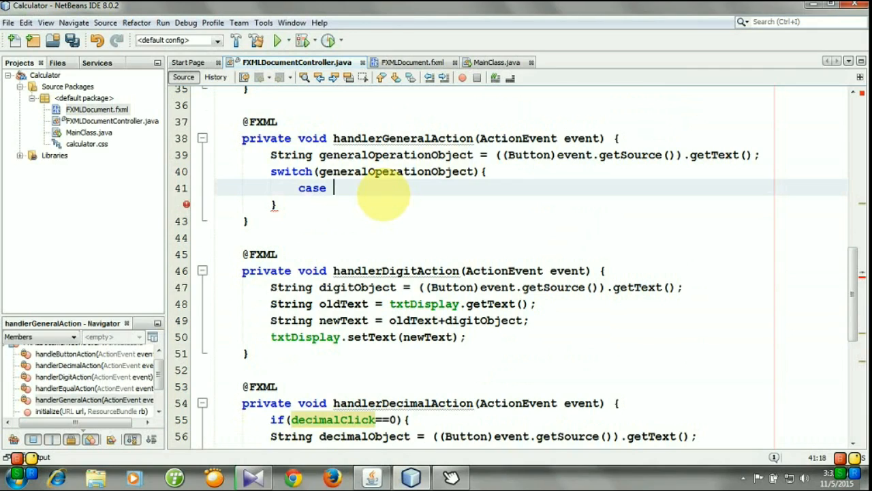
Write case "AC": with txtDisplay.setText(""); to clear the display.
type("\"\"")
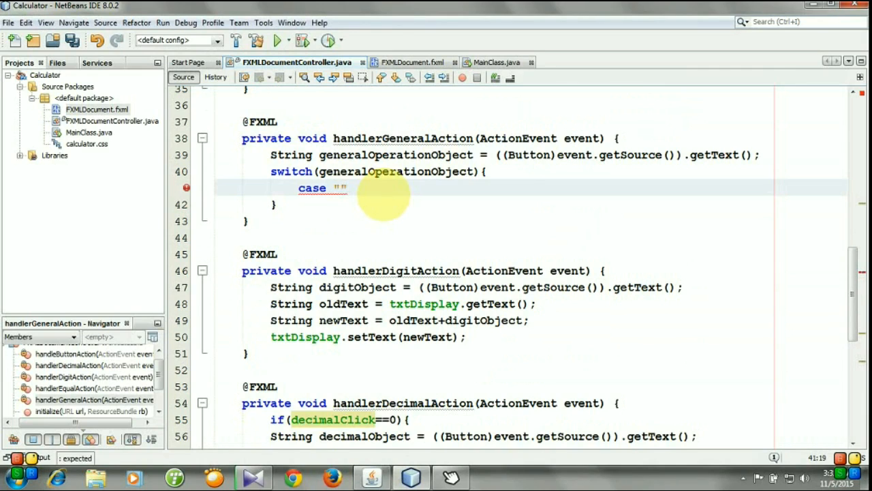
type("AC")
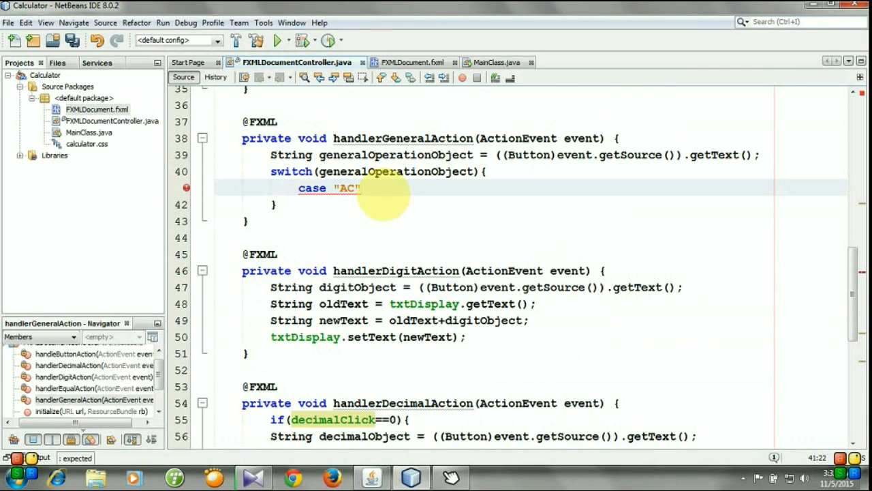
type("txtDisplay")
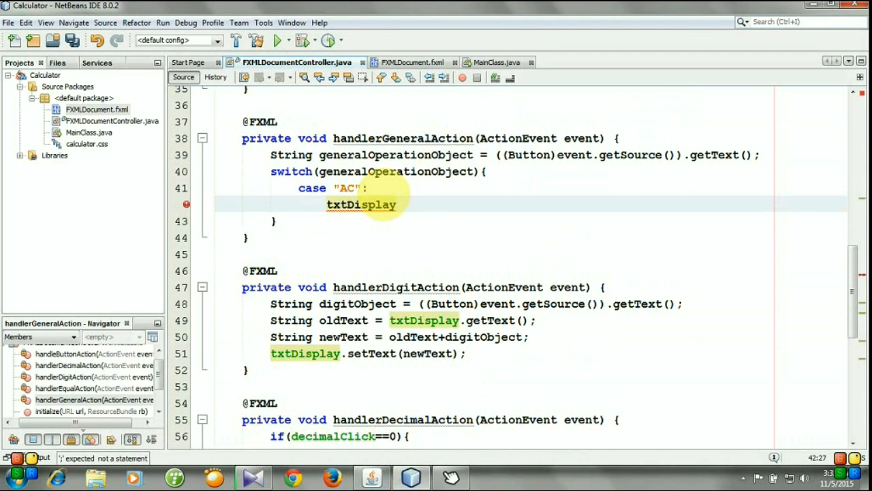
type(".setText(generalOperationObject);")
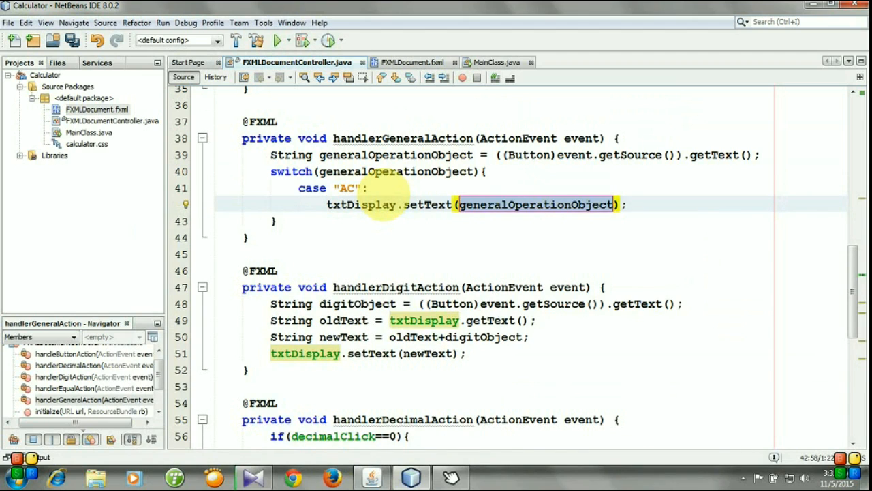
type("\"\");")
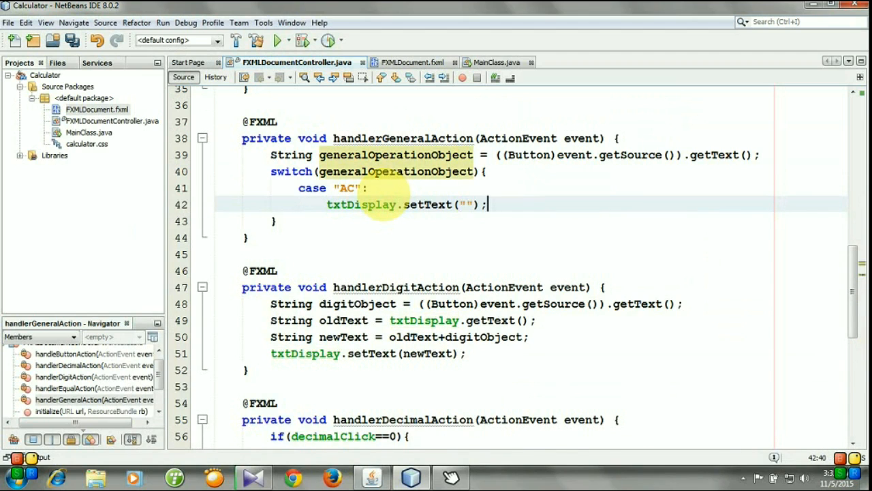
Add decimalClick=0; break; to the AC case and start a second case label.
type("decimalClick")
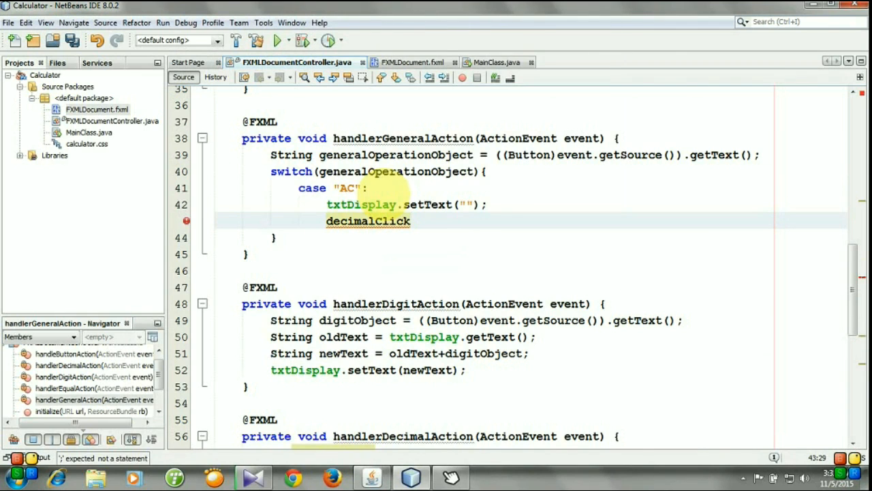
type("=0;")
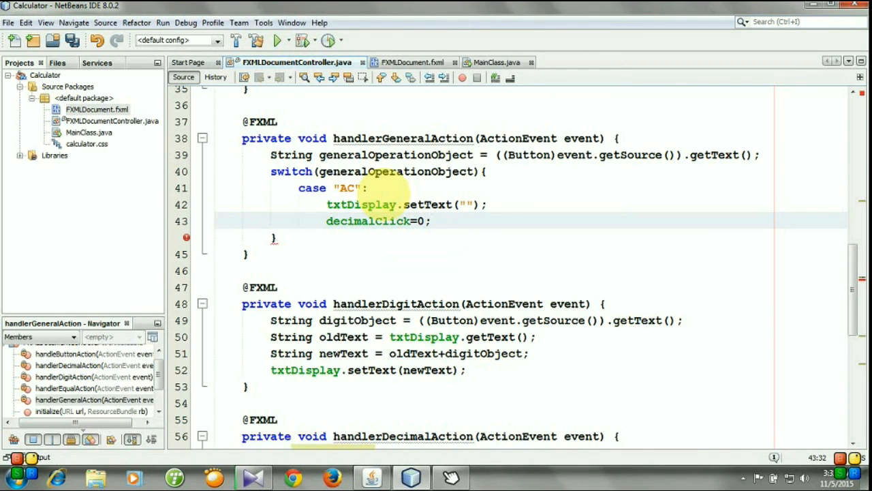
type("b")
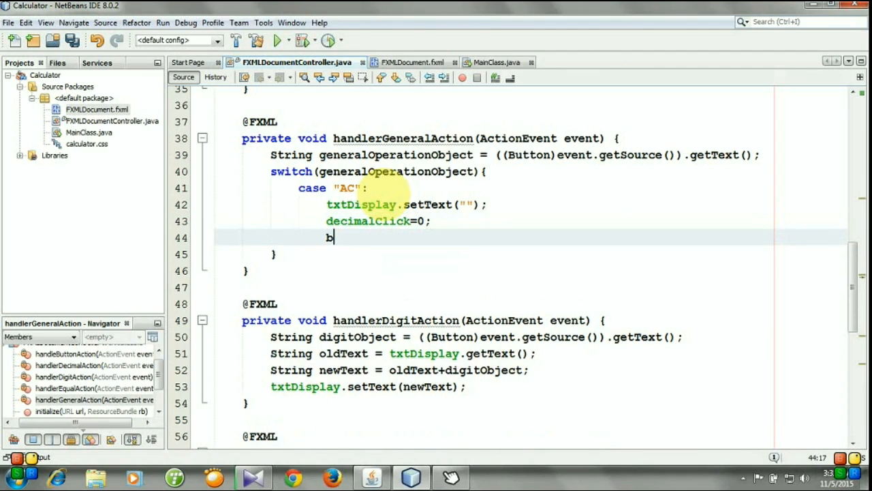
type("reak;")
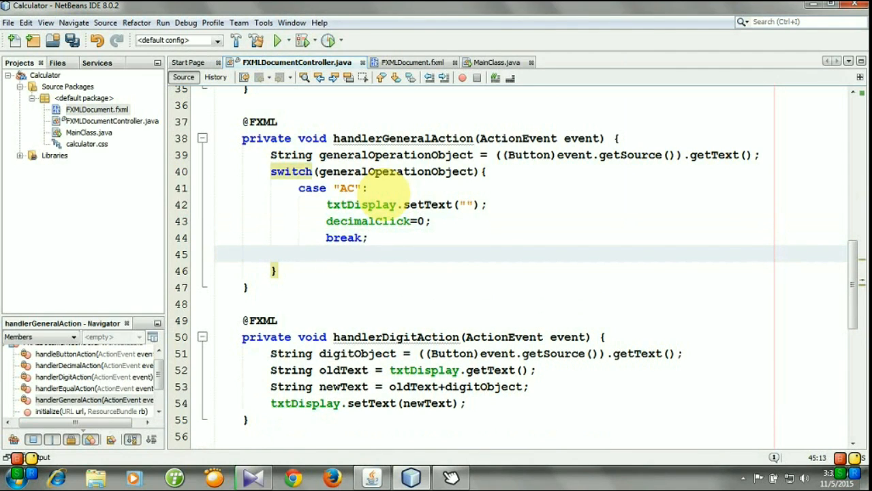
type("case \"+/-")
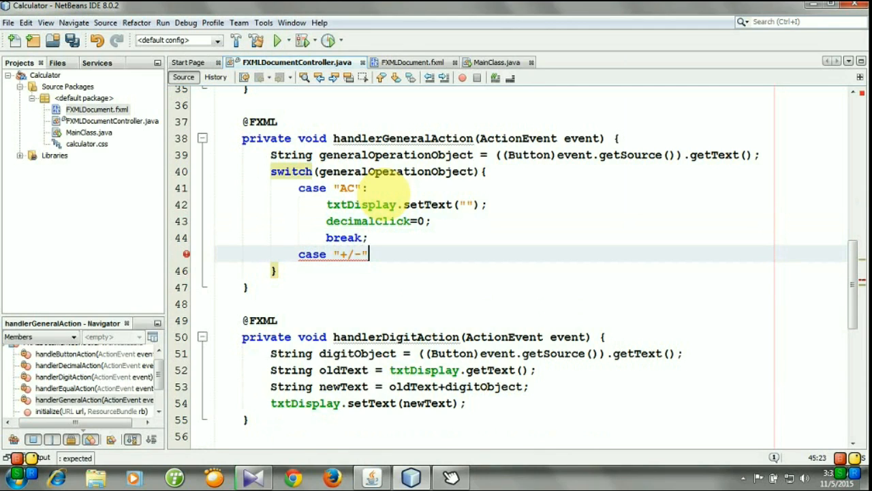
type(":")
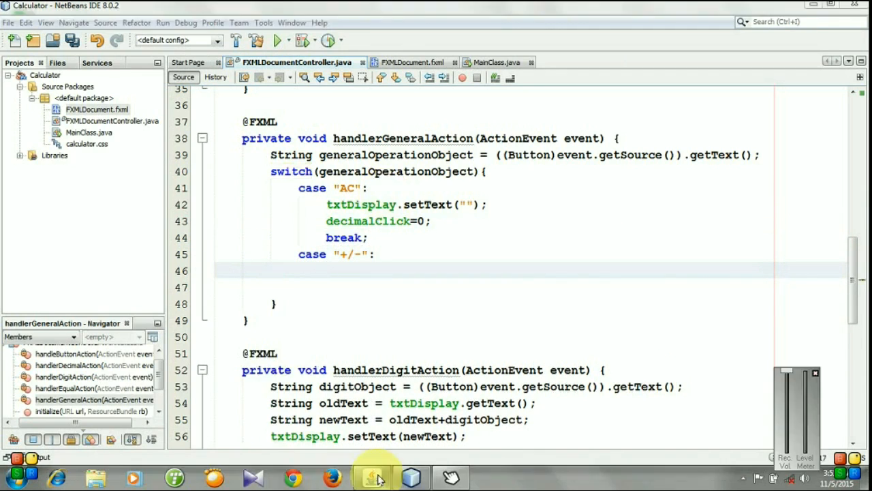
left_click(372, 477)
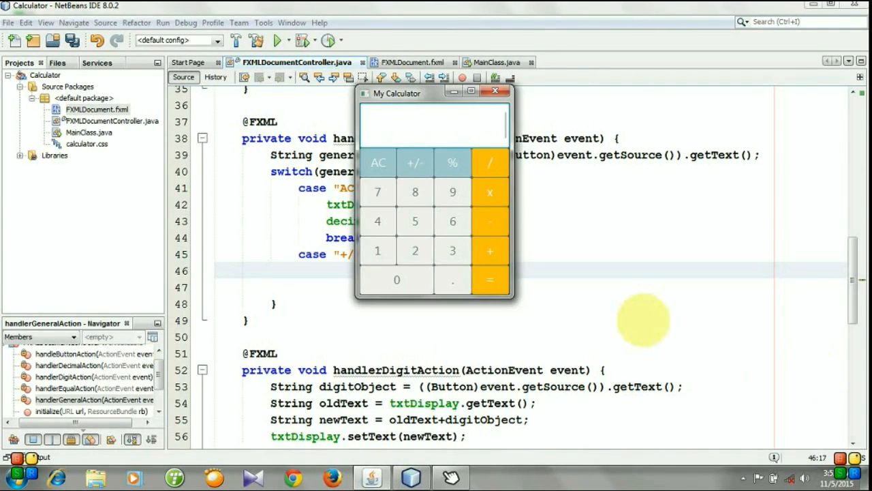
left_click(377, 220)
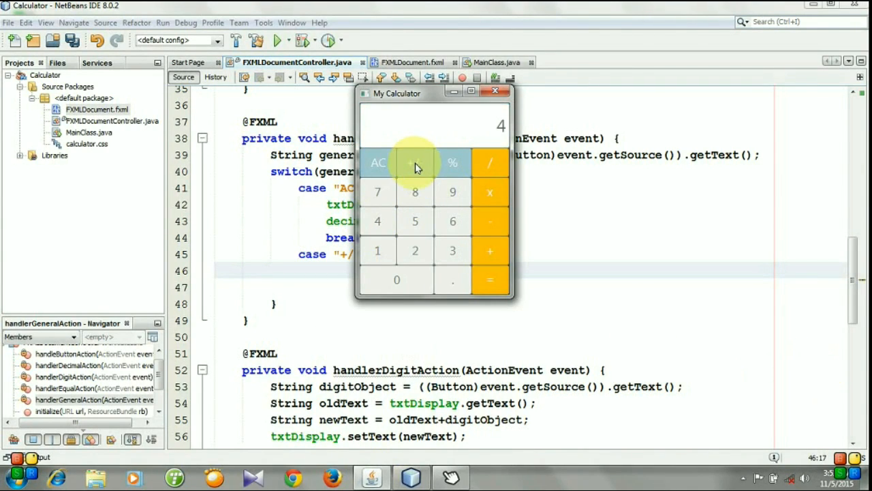
left_click(415, 162)
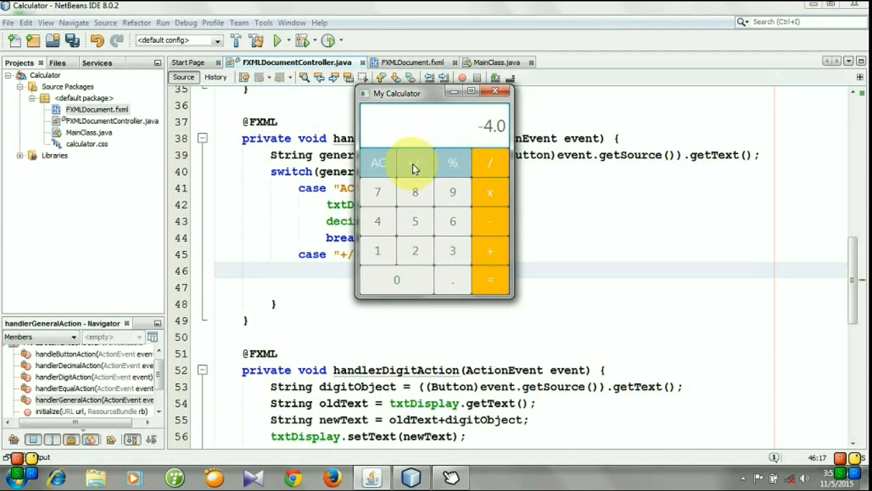
mouse_move(455, 101)
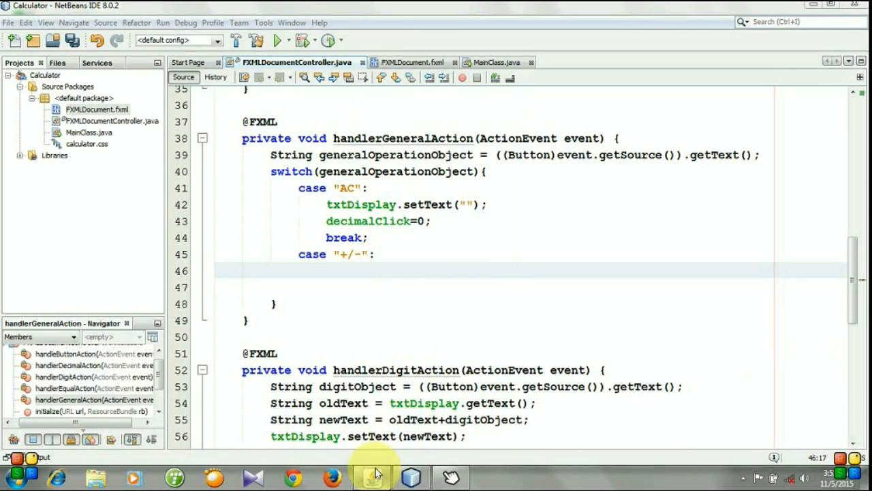
left_click(370, 475)
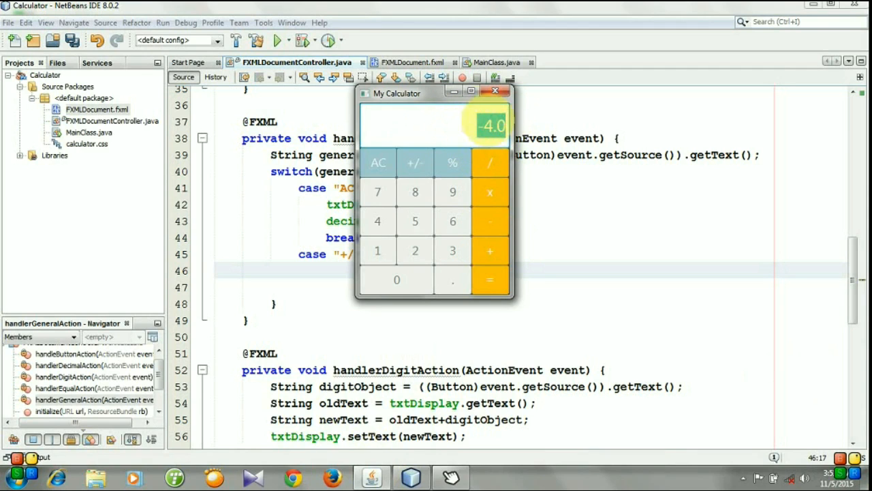
left_click(496, 89)
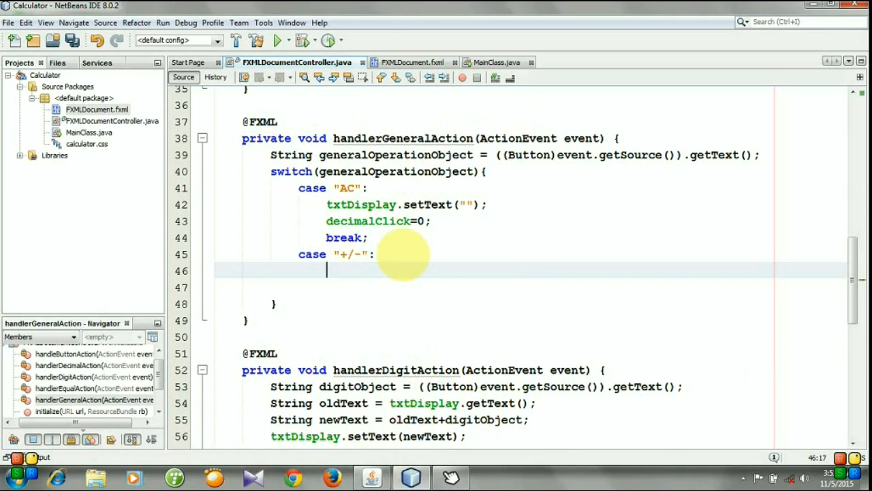
Declare double plusMinus = Double.parseDouble(String.valueOf(txtDisplay.getText()));.
type("double")
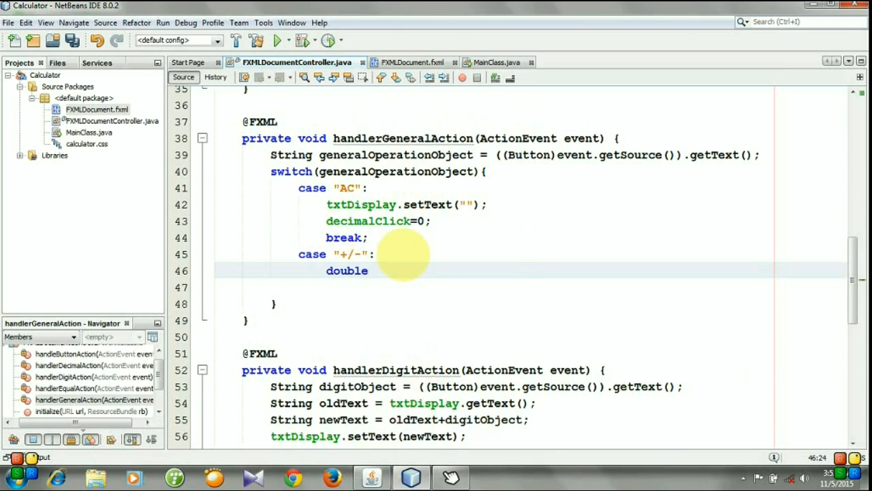
type("plus")
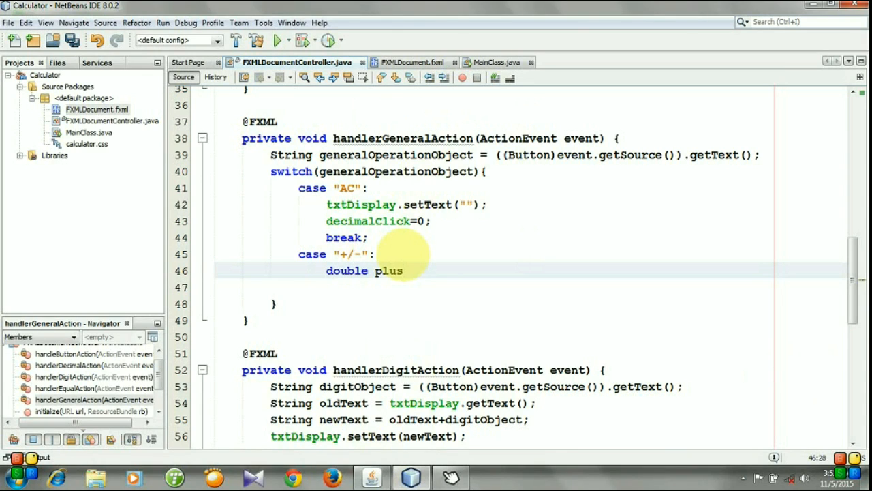
type("Minus =")
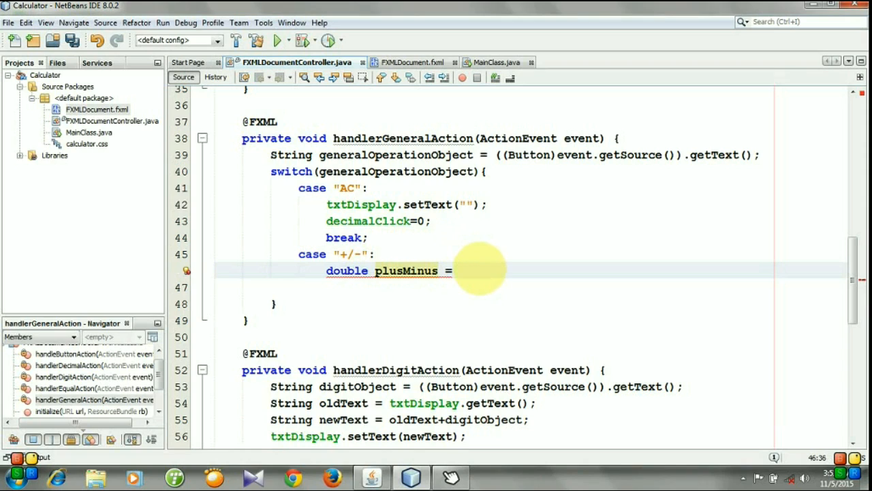
left_click(461, 270)
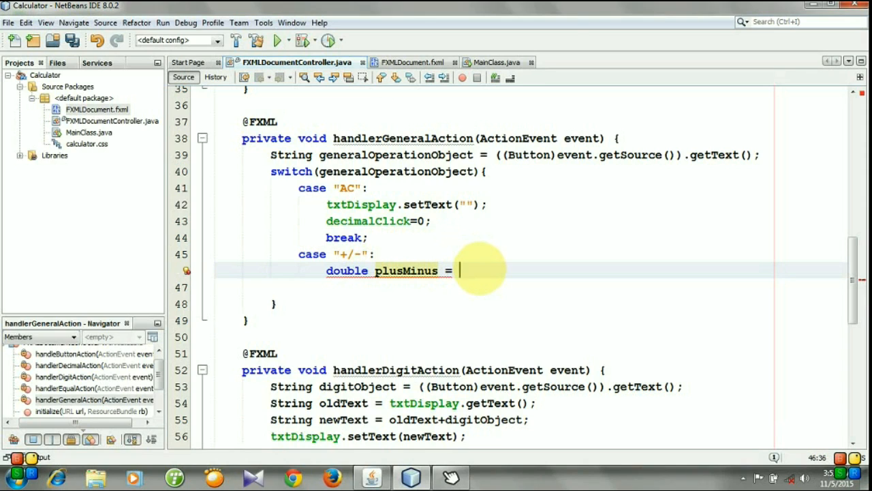
type("Double.parseDouble(generalOperationObject")
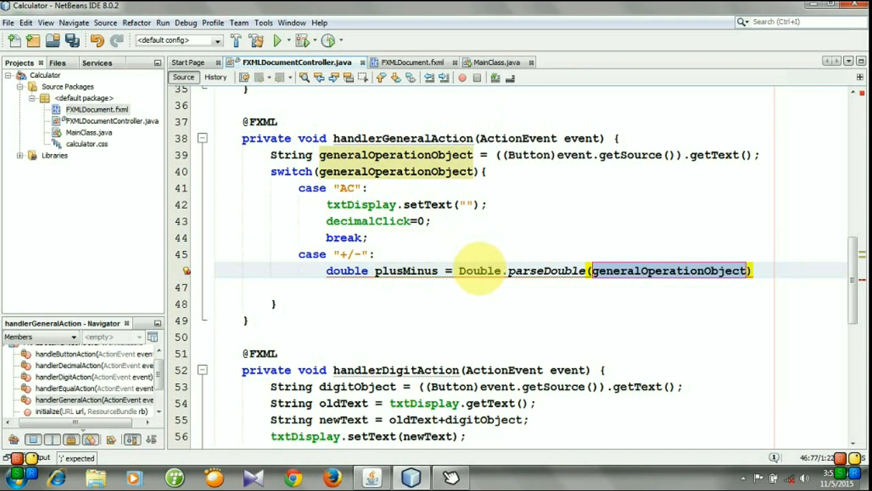
type("Strin")
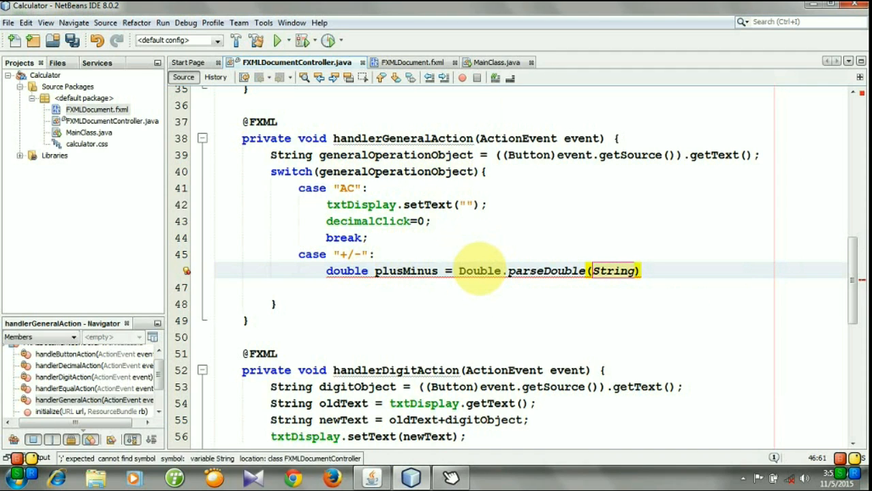
type(".valueOf(t")
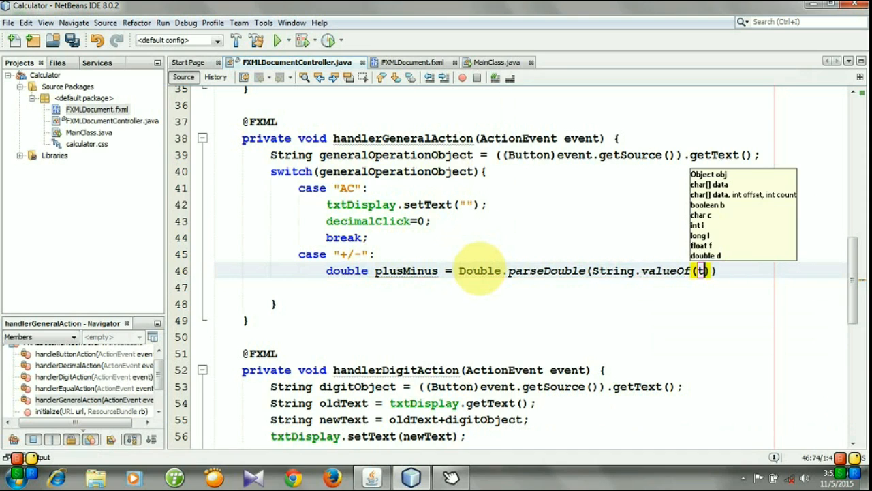
type("xtDisplay")
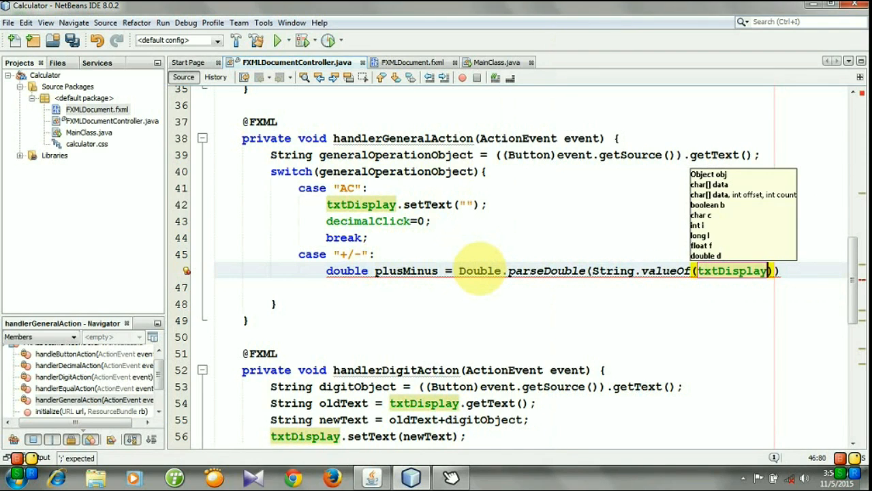
type("gett")
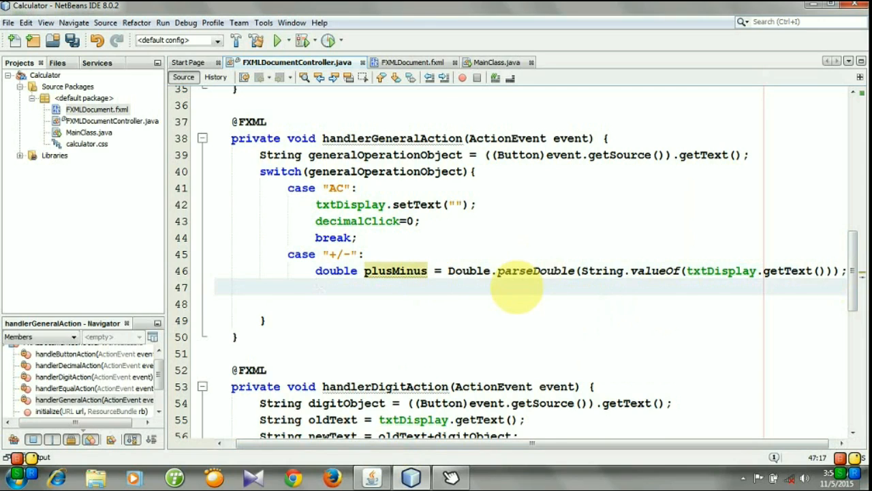
Negate the value with plusMinus = plusMinus*(-1);.
type("plusMinus = p")
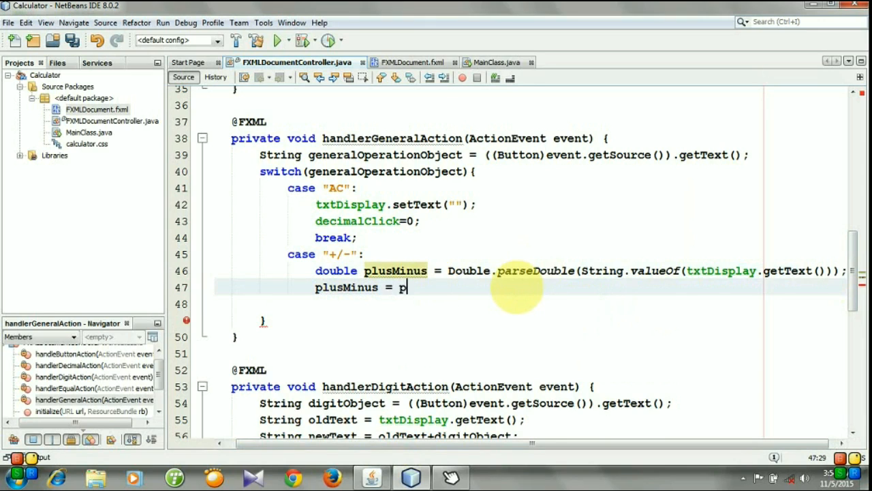
type("lusMinus=")
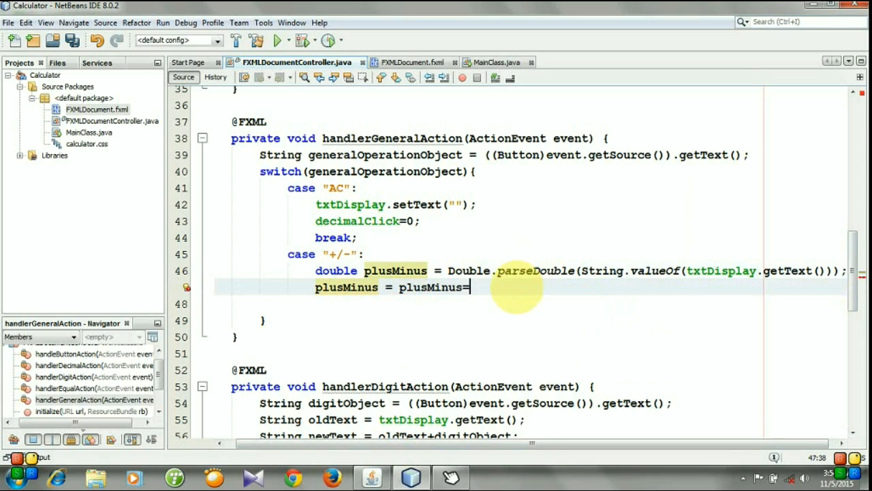
type("*")
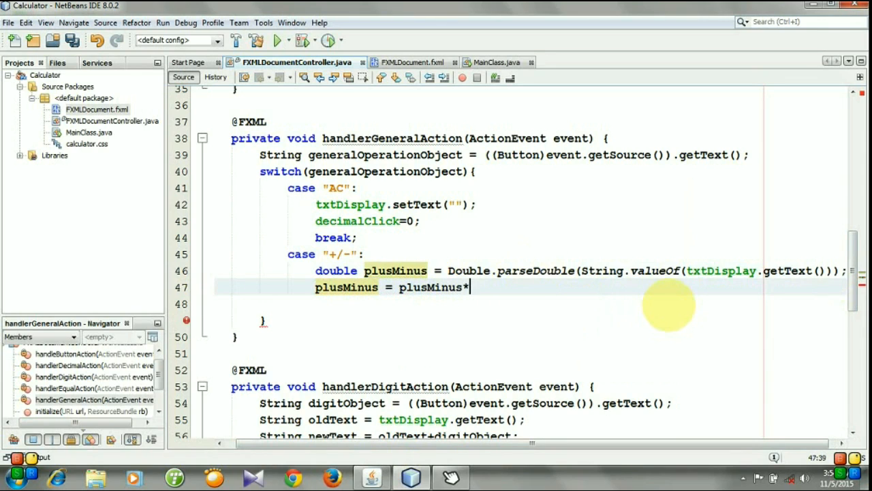
type("(-1);")
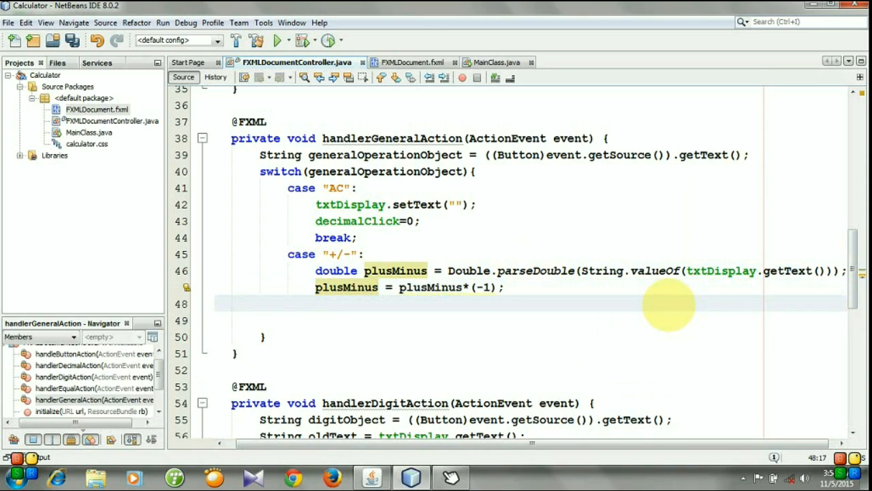
Write txtDisplay.setText(String.valueOf(plusMinus)); followed by break;.
type("txtDisplay.setText(String);")
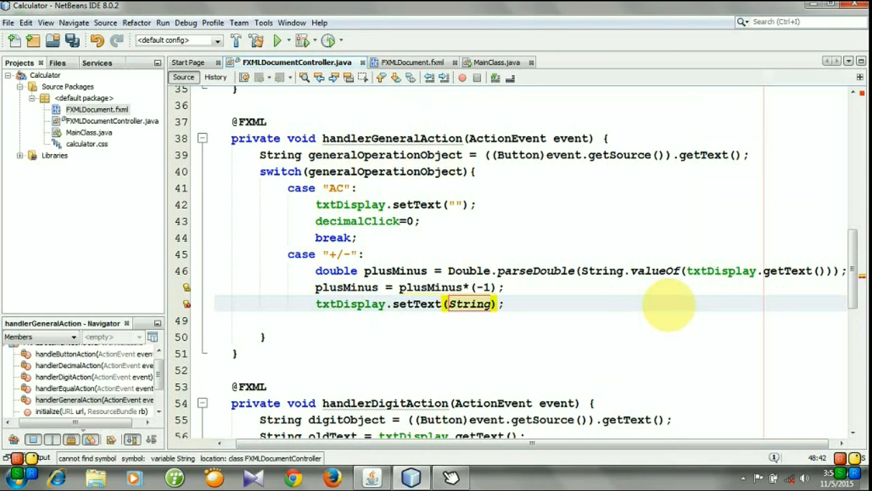
type(".valueOf(p")
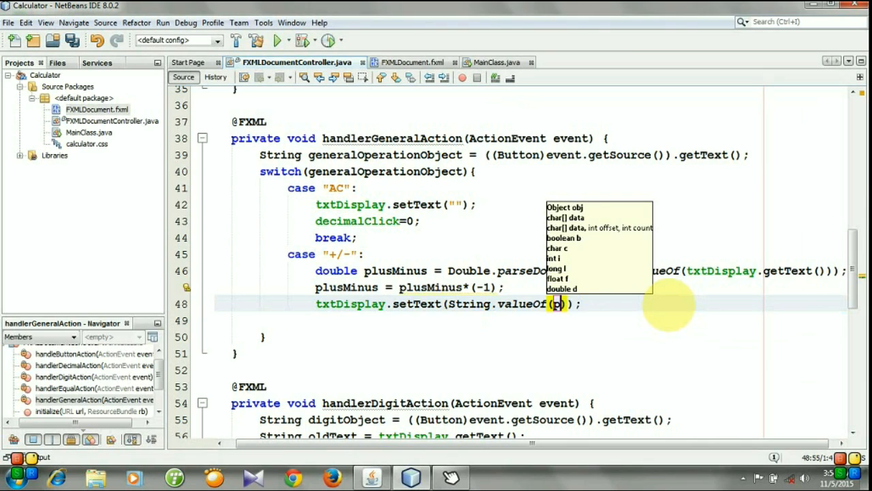
type("plusMinus")
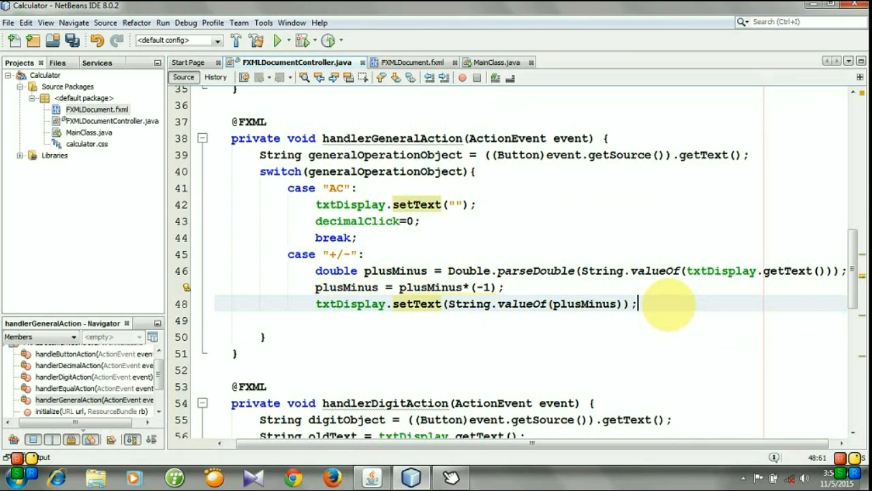
key("enter")
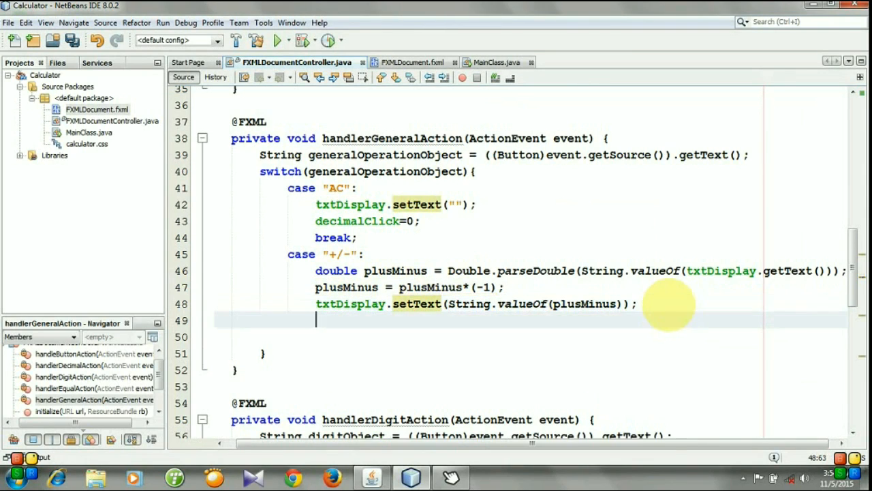
type("break;")
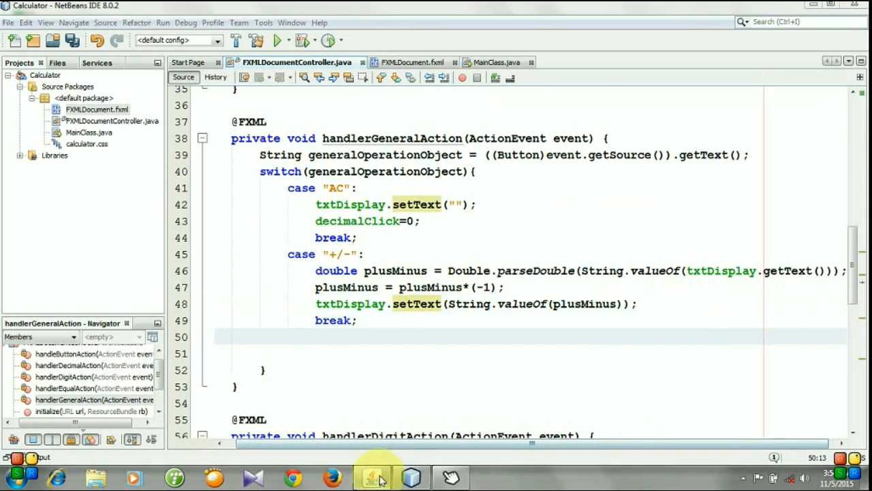
left_click(371, 477)
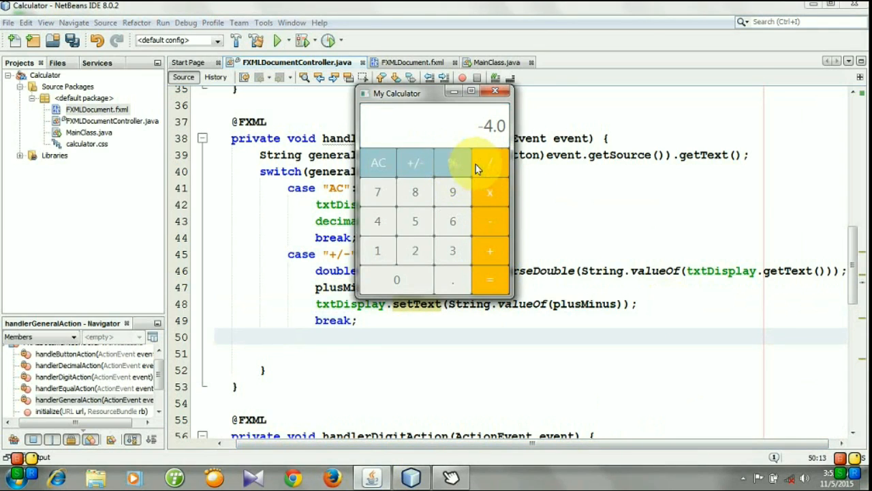
mouse_move(493, 258)
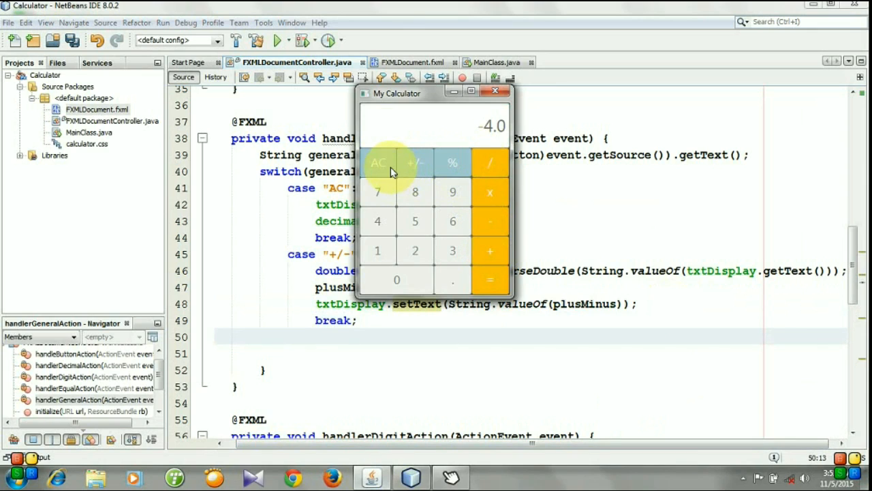
left_click(379, 162)
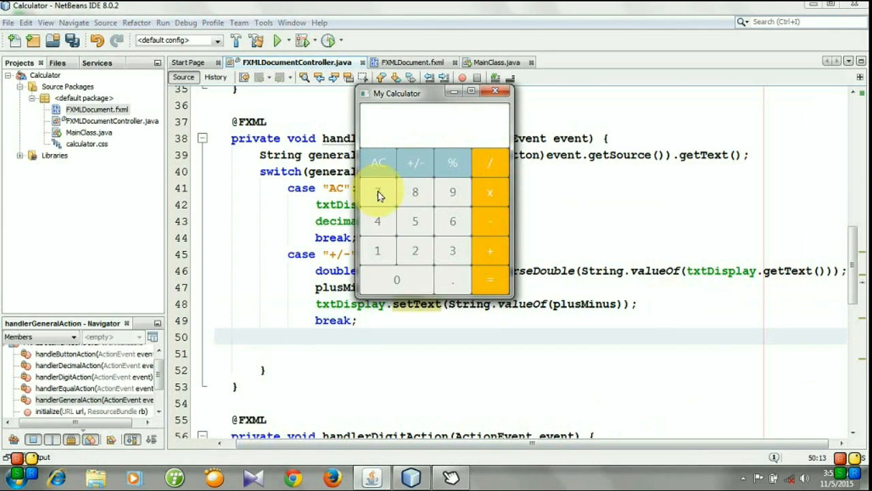
left_click(378, 192)
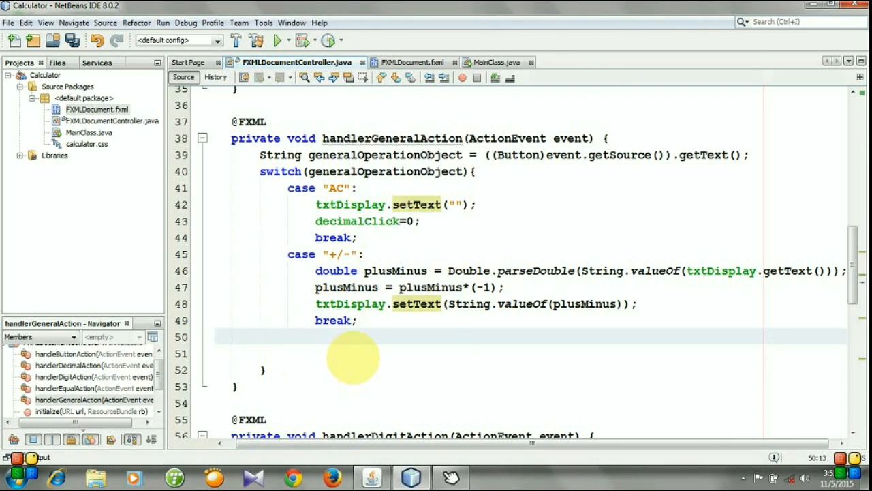
Add case labels "+", three empty "" cases and another "+" after the +/- case.
type("case")
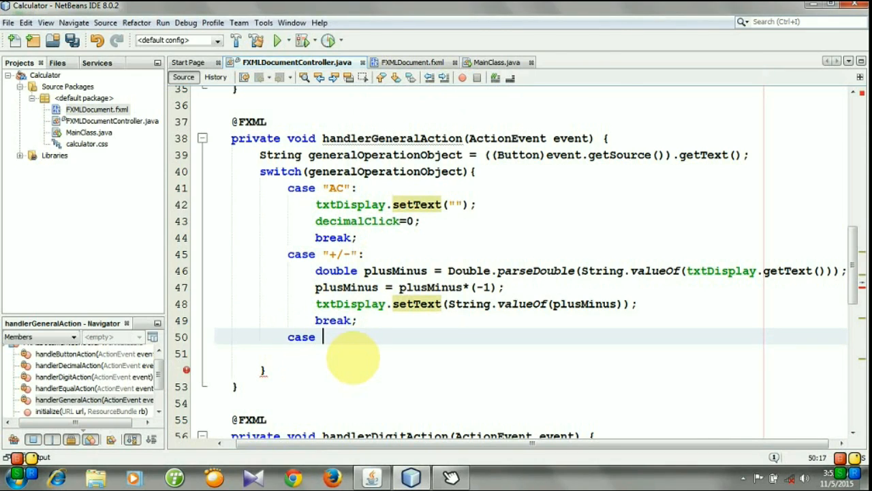
type("\"+\":")
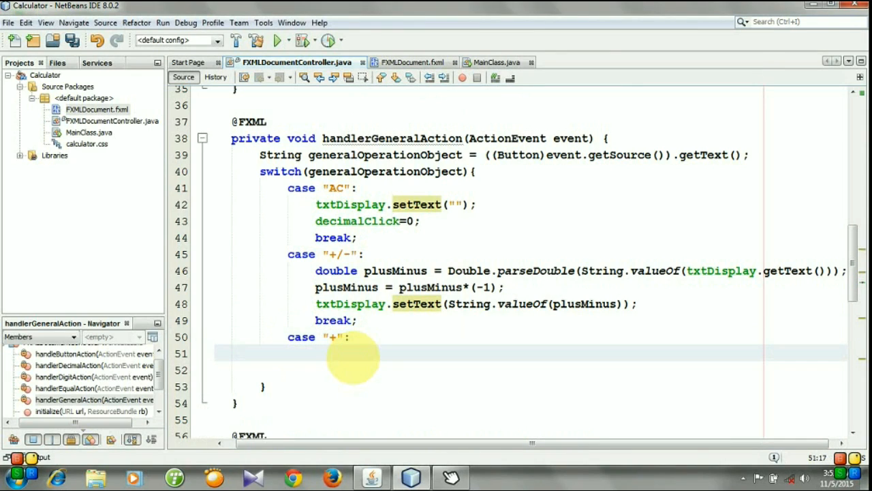
type("case \"\":")
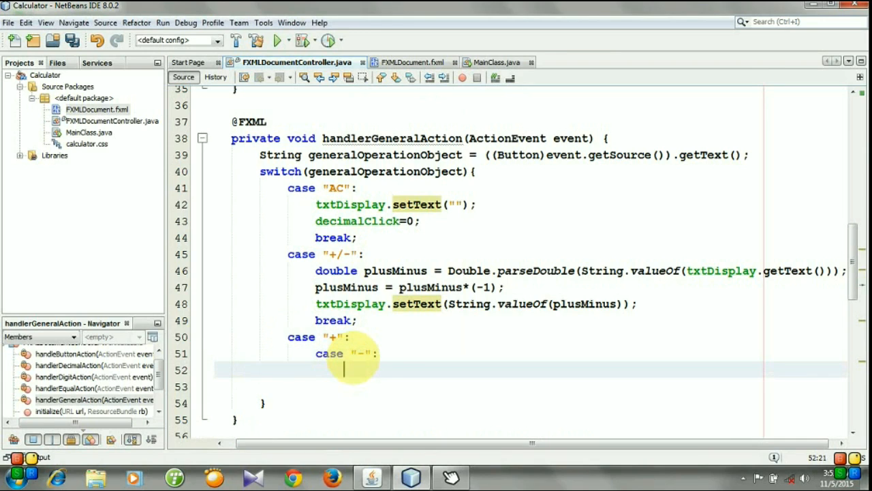
type("case \"\":")
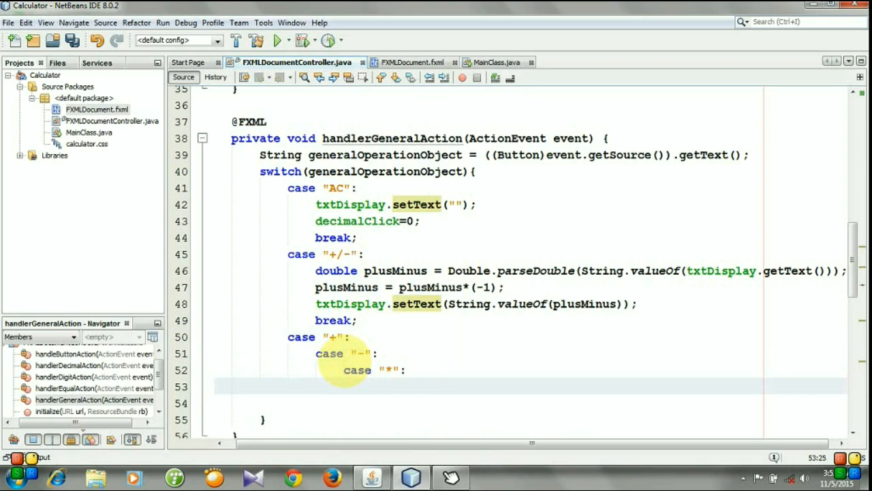
type("case \"\":")
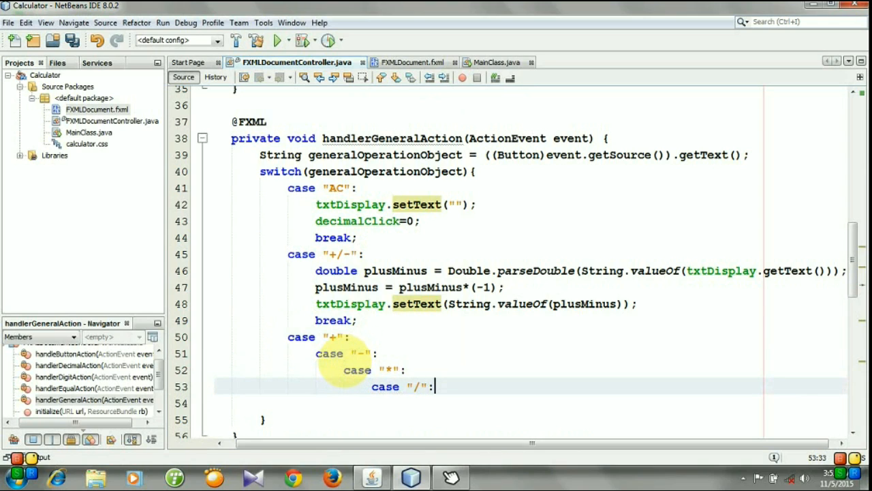
type("case \"+\":")
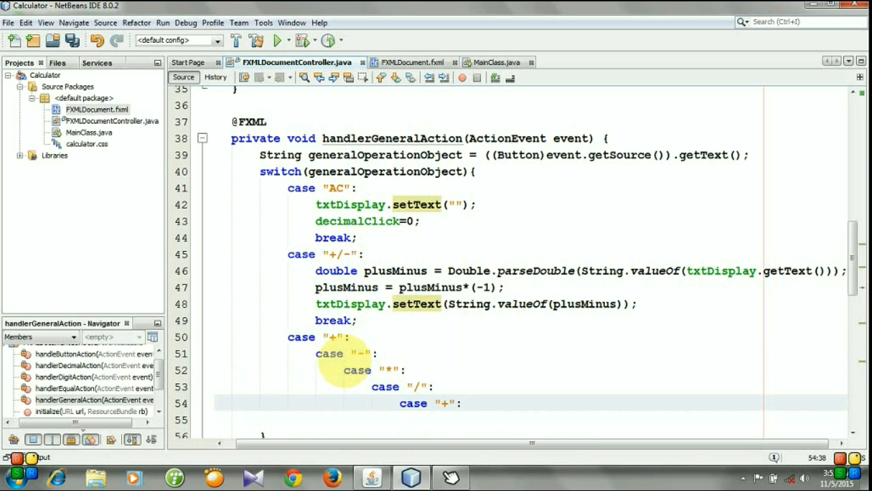
Change the last case to "%" and reformat the switch so the cases align.
type("%")
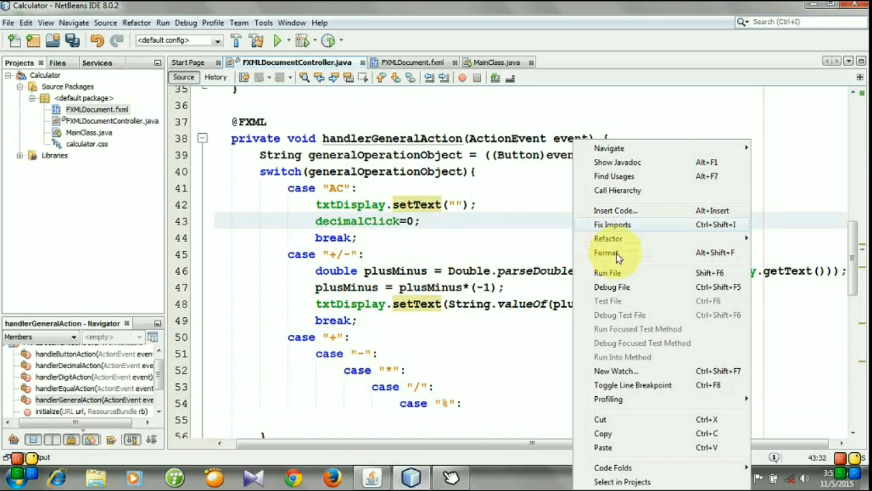
left_click(605, 252)
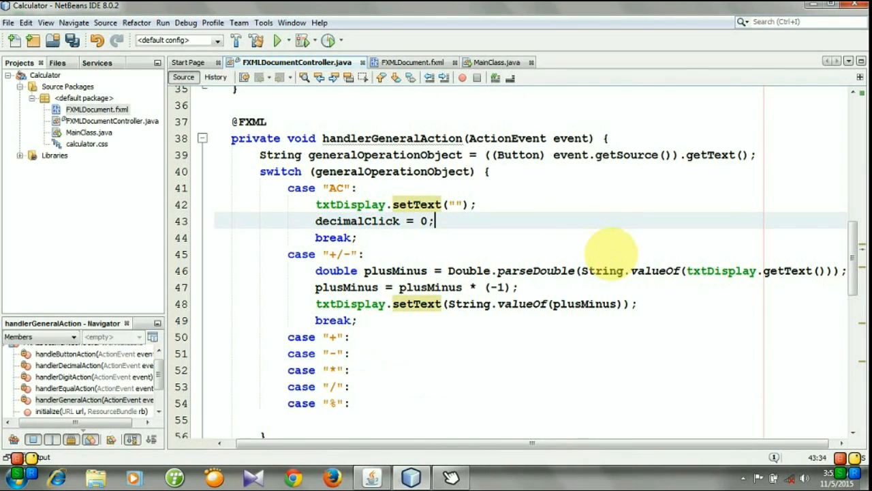
scroll("down", 3)
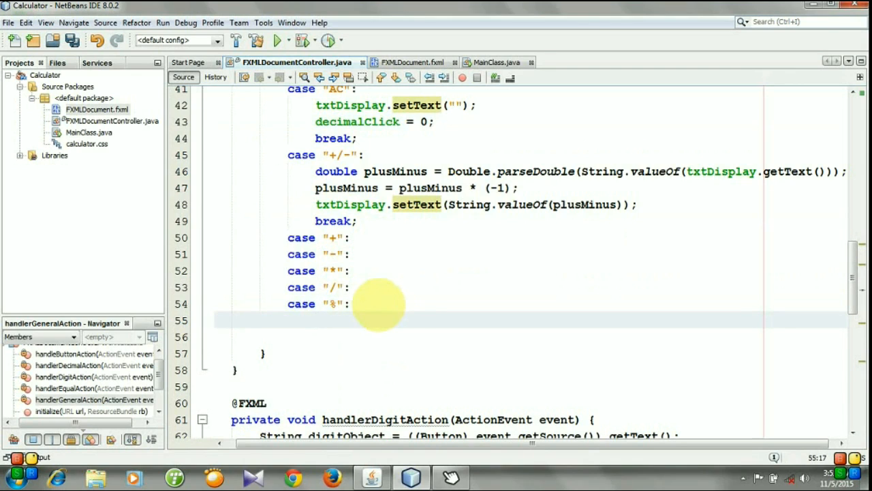
Under case "%" declare String currentText = txtDisplay.getText();.
left_click(317, 320)
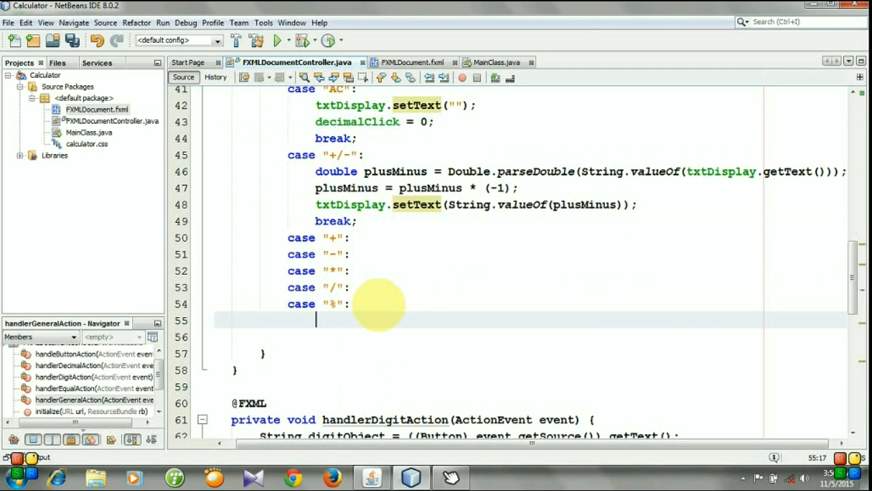
type("S")
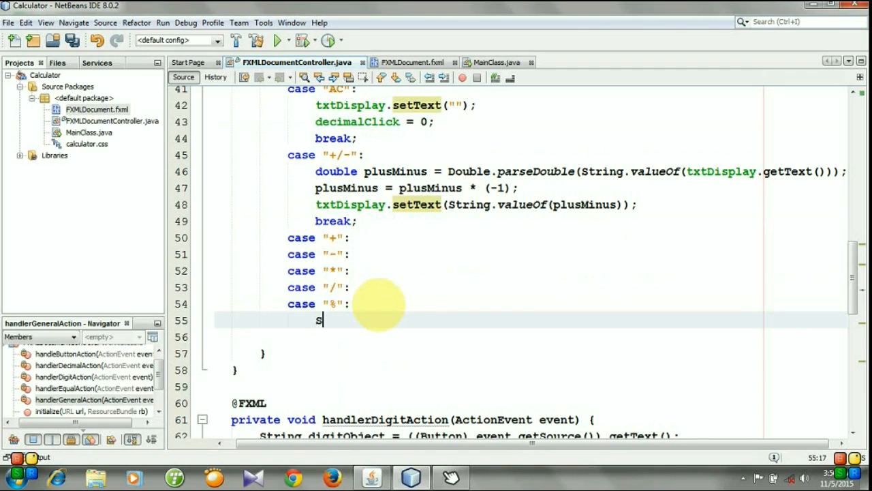
type("tring c")
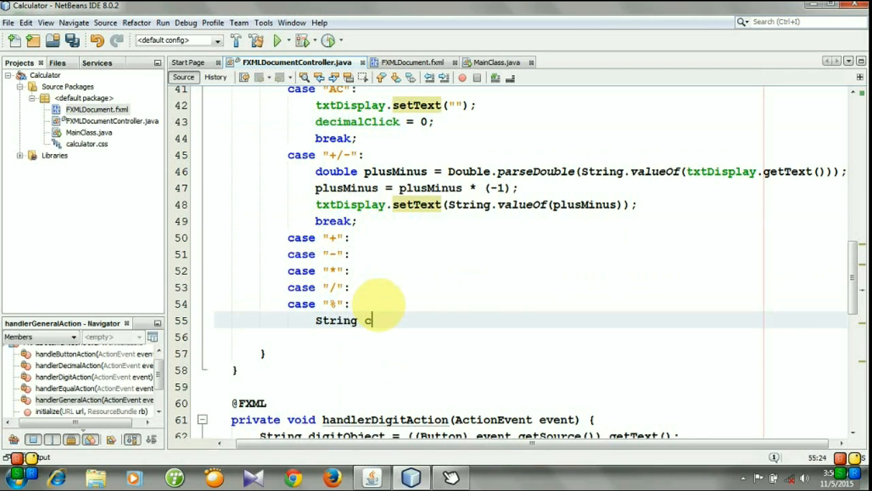
type("urrent")
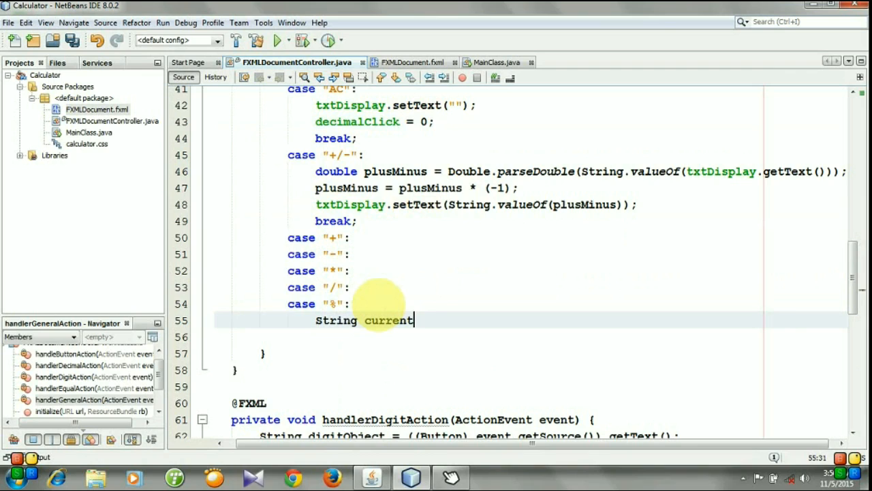
type("Text =")
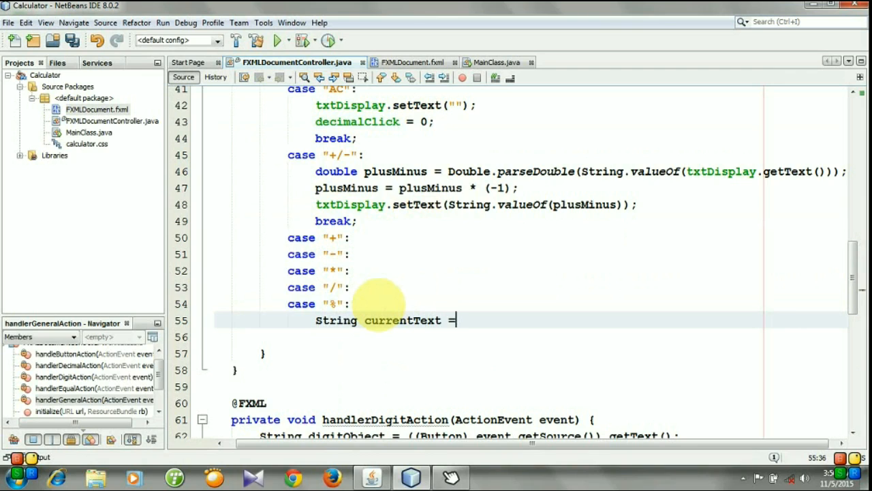
type("txtDisplay")
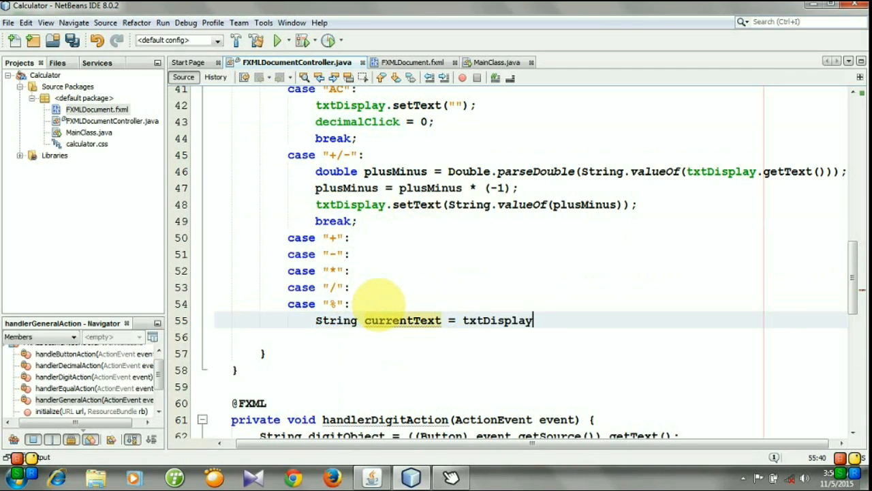
type(".gett")
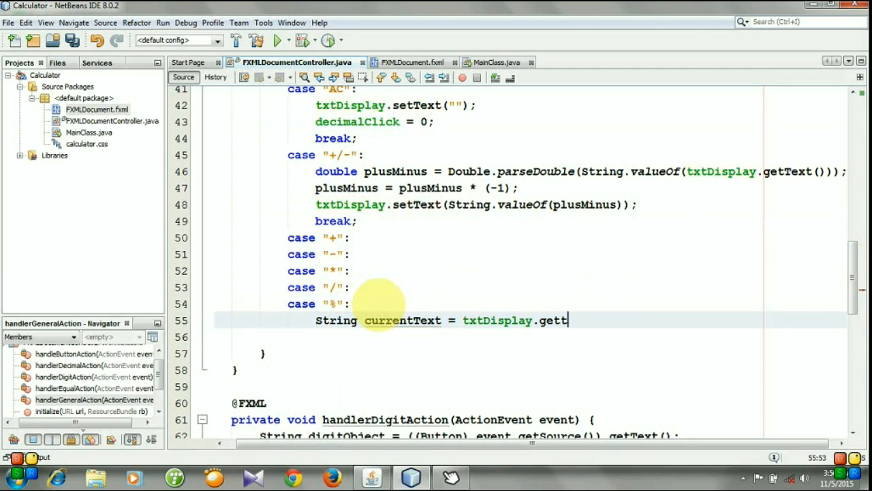
type("ext();")
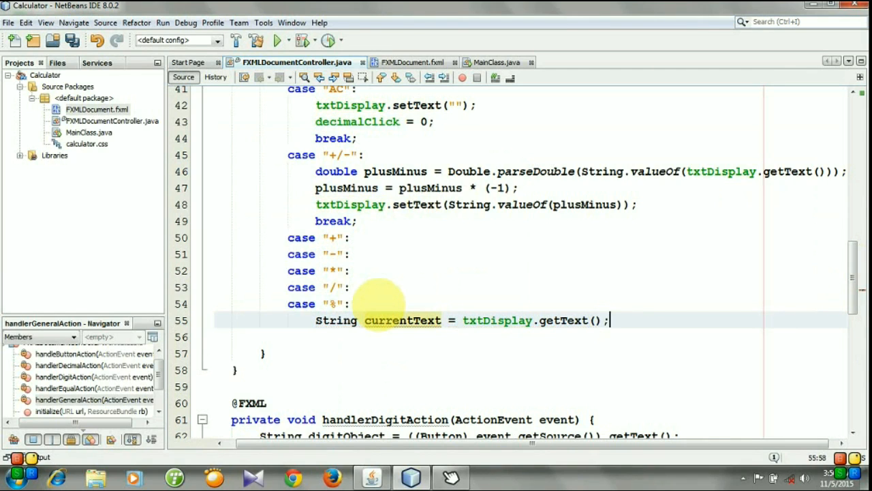
Declare Double firstDouble = Double.parseDouble(currentText);.
type("firs")
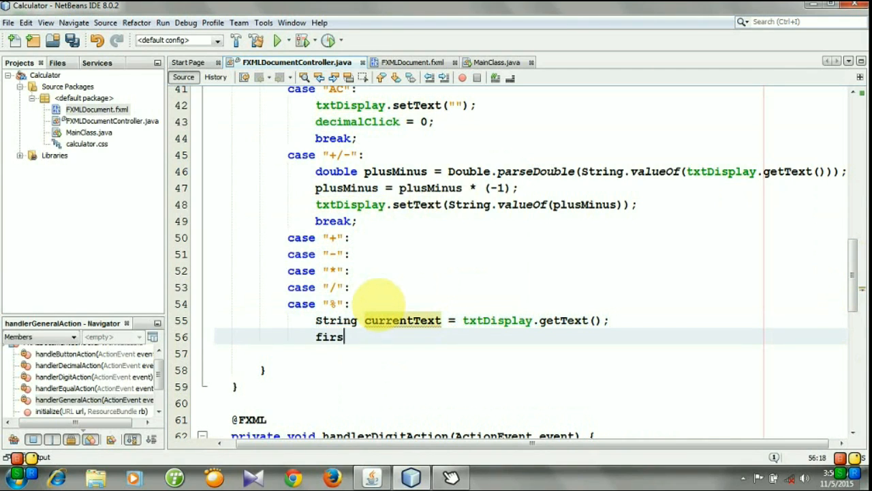
type("t")
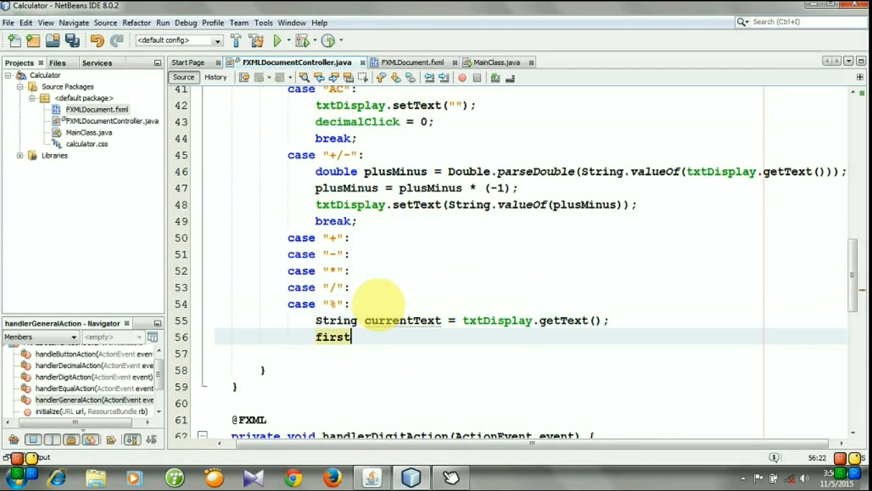
type("Doiu")
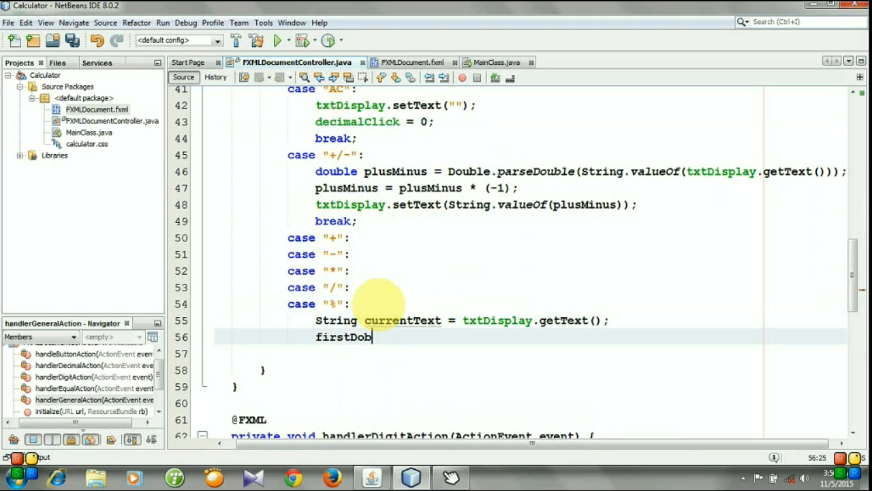
type("u")
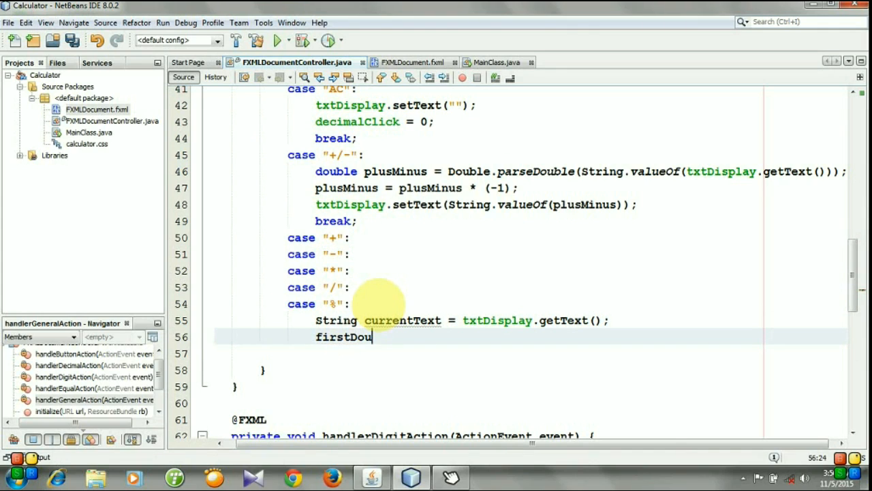
type("ble")
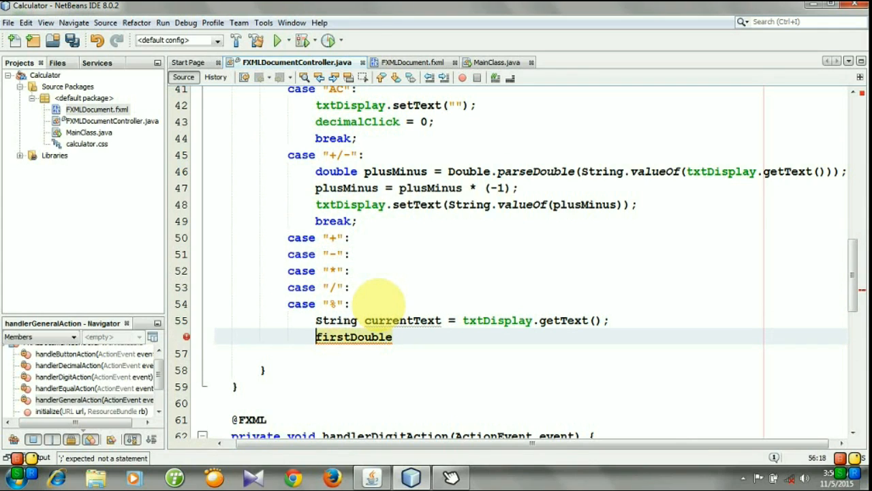
type("Double")
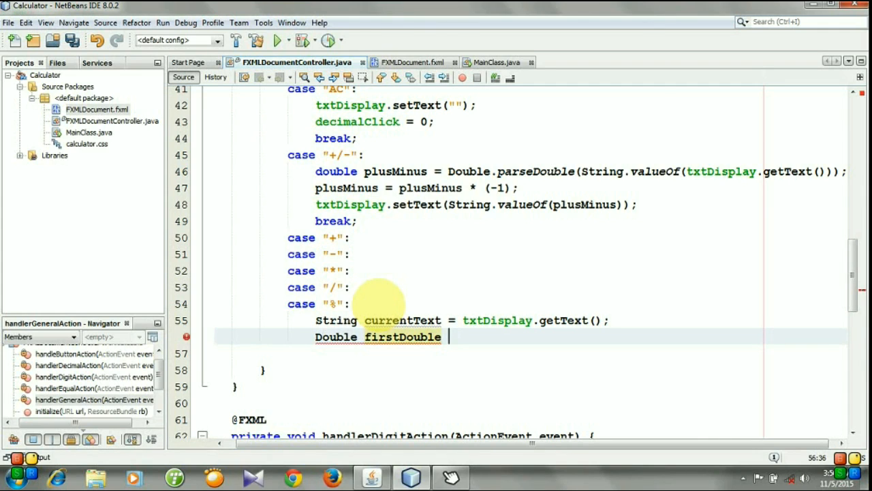
type("=")
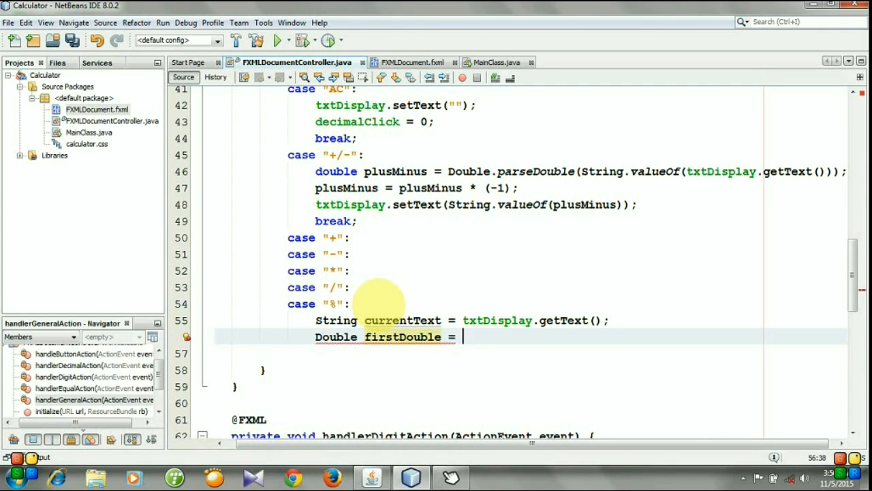
type("Double.parseDouble(currentText);")
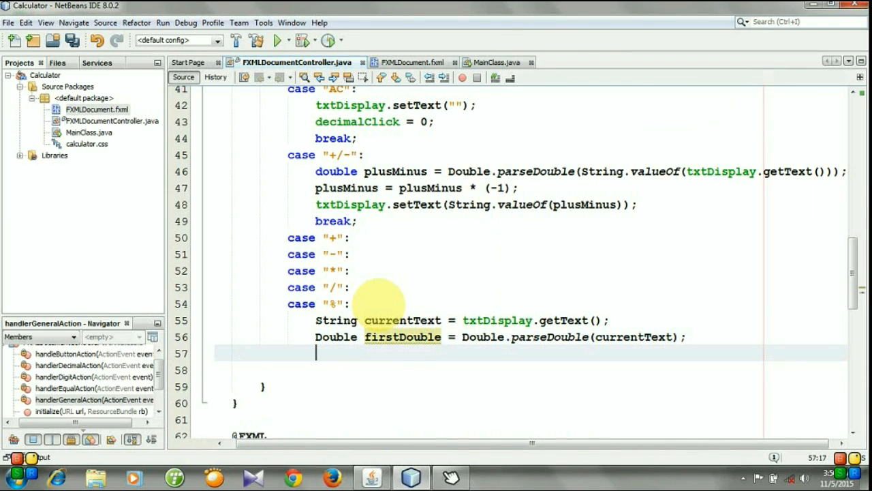
Write txtDisplay.setText(""); decimalClick=0; break; then a default: label.
type("tx")
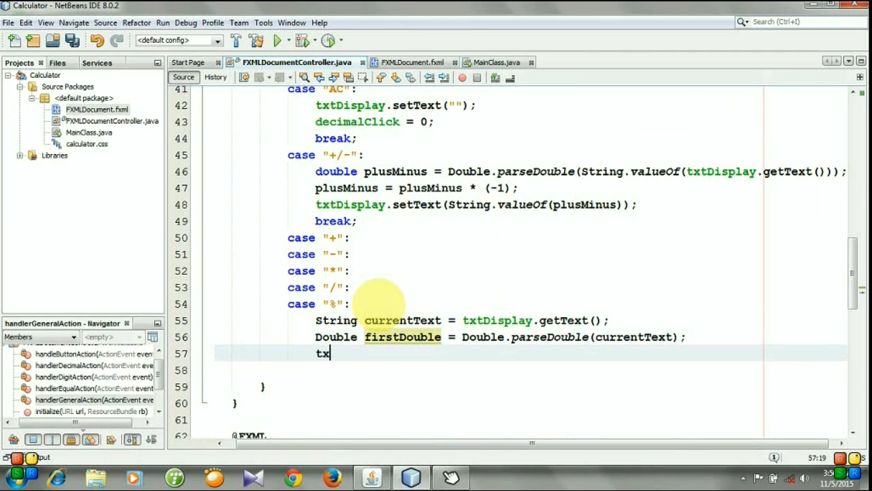
type("xtDisplay.setText(\"\");")
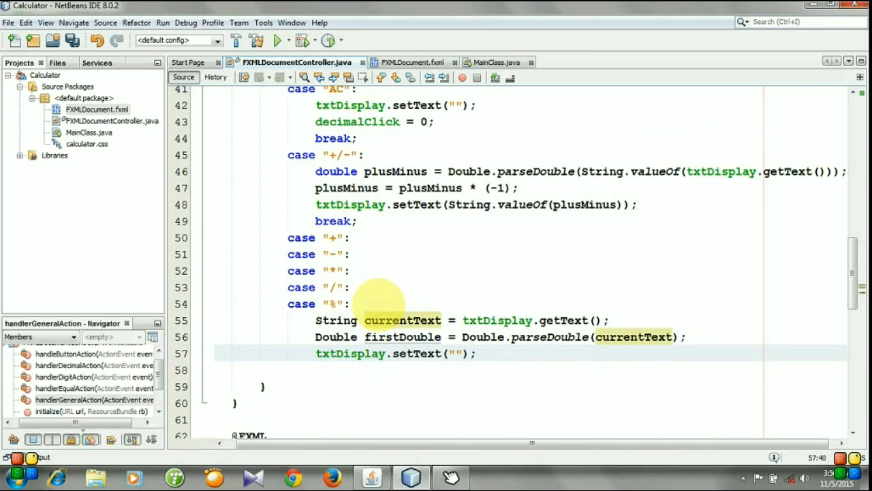
type("de")
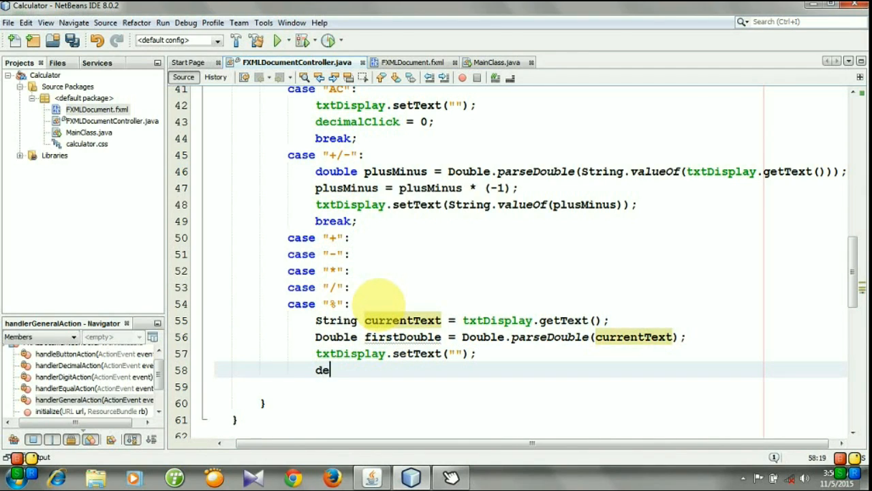
type("cimalClick=0;")
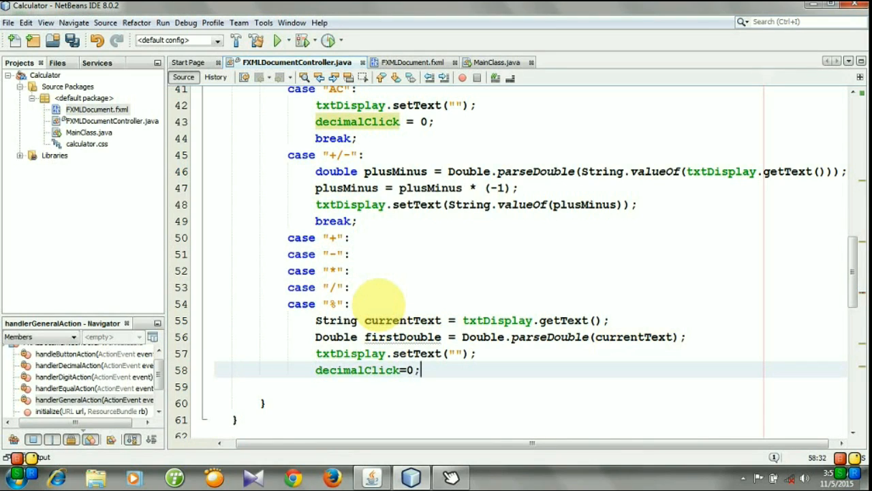
type("break")
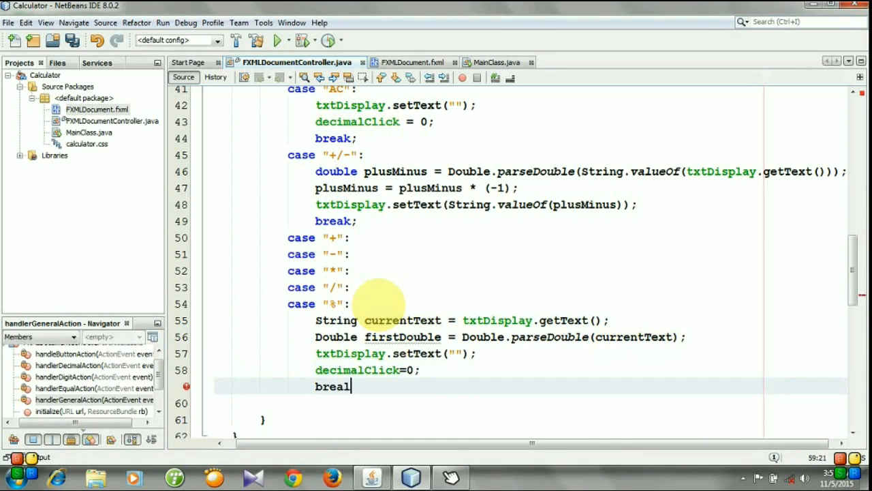
type("k;")
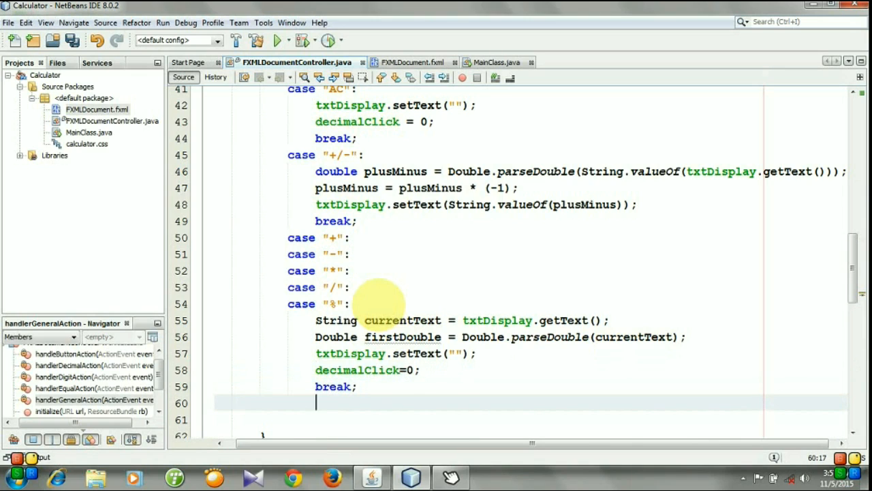
type("def")
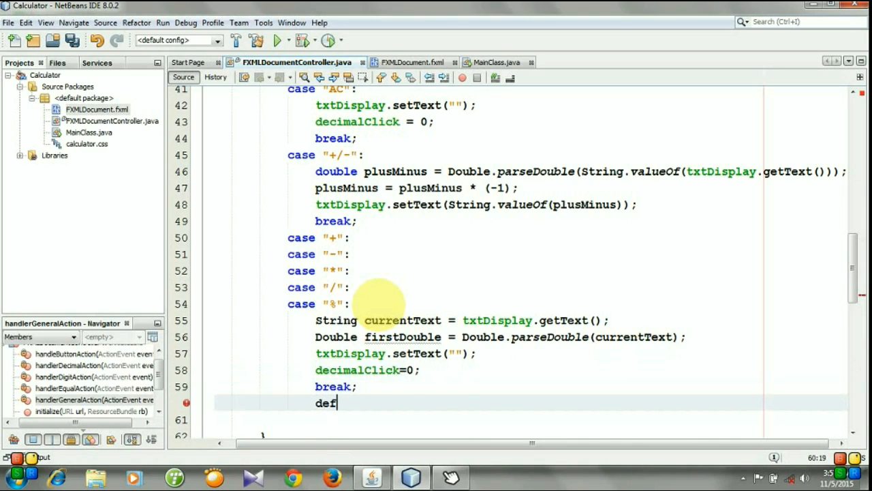
type("ault:")
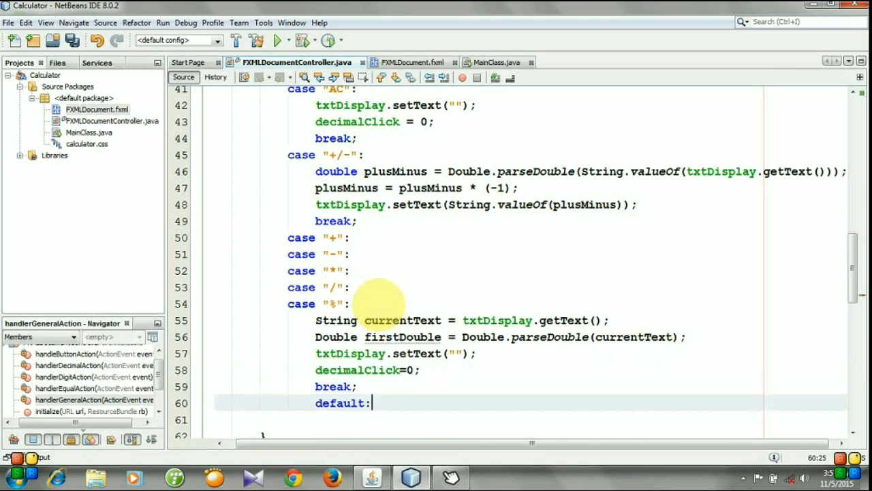
Reformat the controller source via Format so default: and decimalClick = 0 align.
right_click(379, 305)
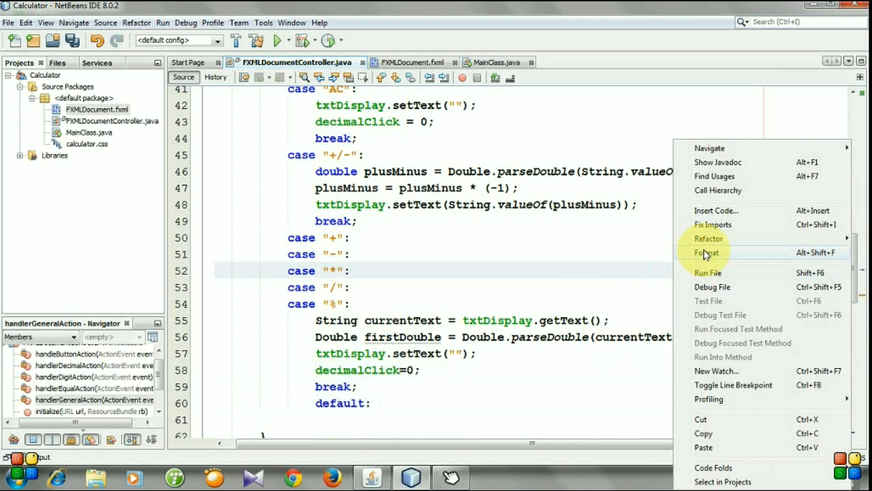
left_click(706, 252)
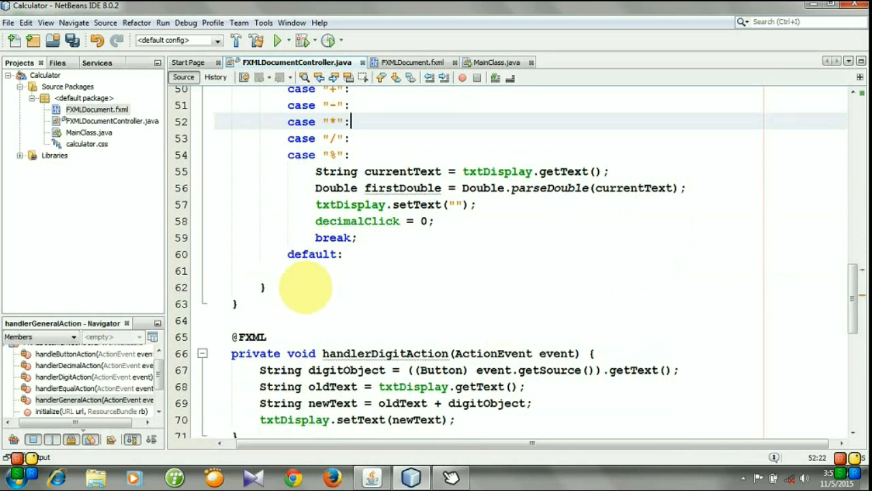
left_click(215, 270)
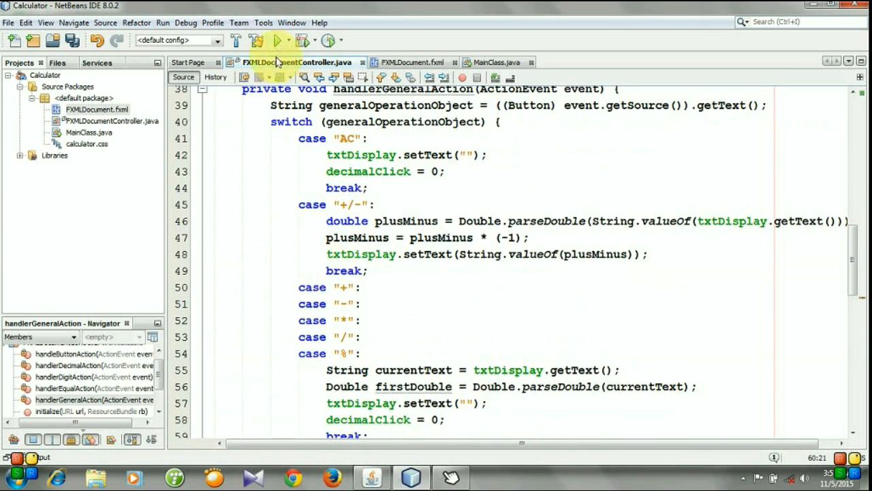
Run the Calculator, enter 45 and choose / so the display clears.
left_click(278, 41)
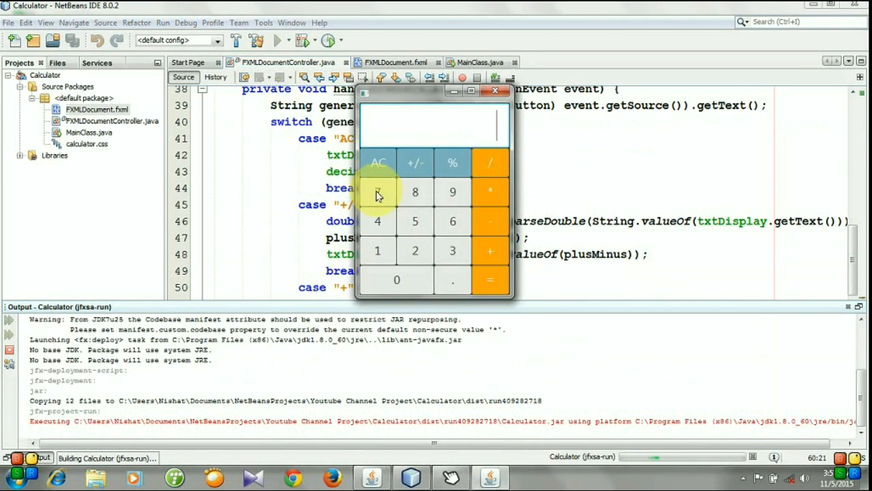
left_click(415, 191)
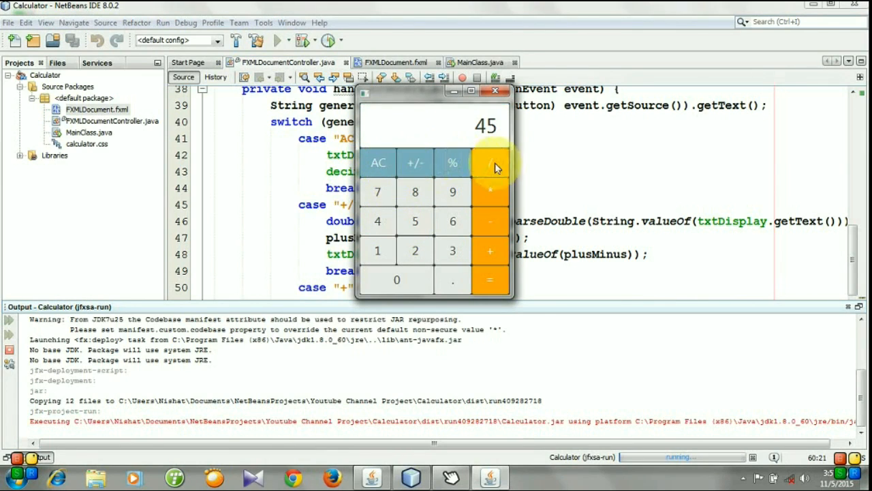
left_click(489, 162)
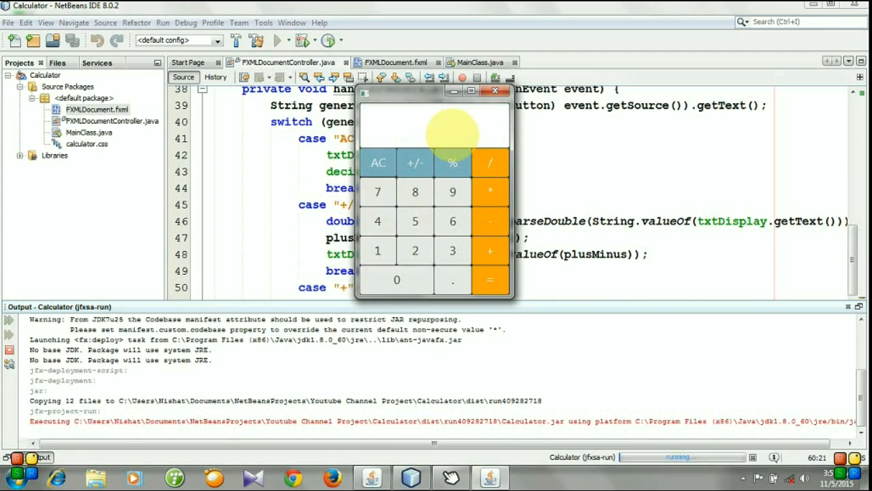